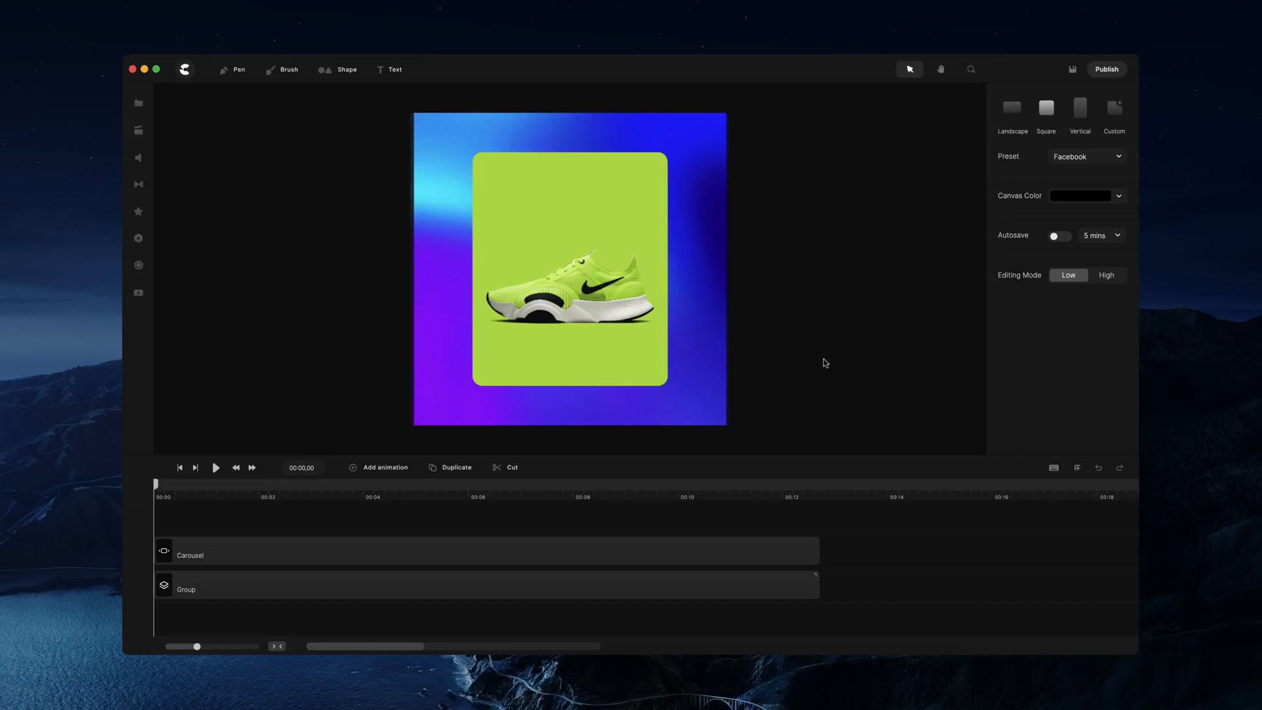
# Add a three-slide placeholder Carousel from the Components panel to the canvas centre.
pyautogui.click(215, 467)
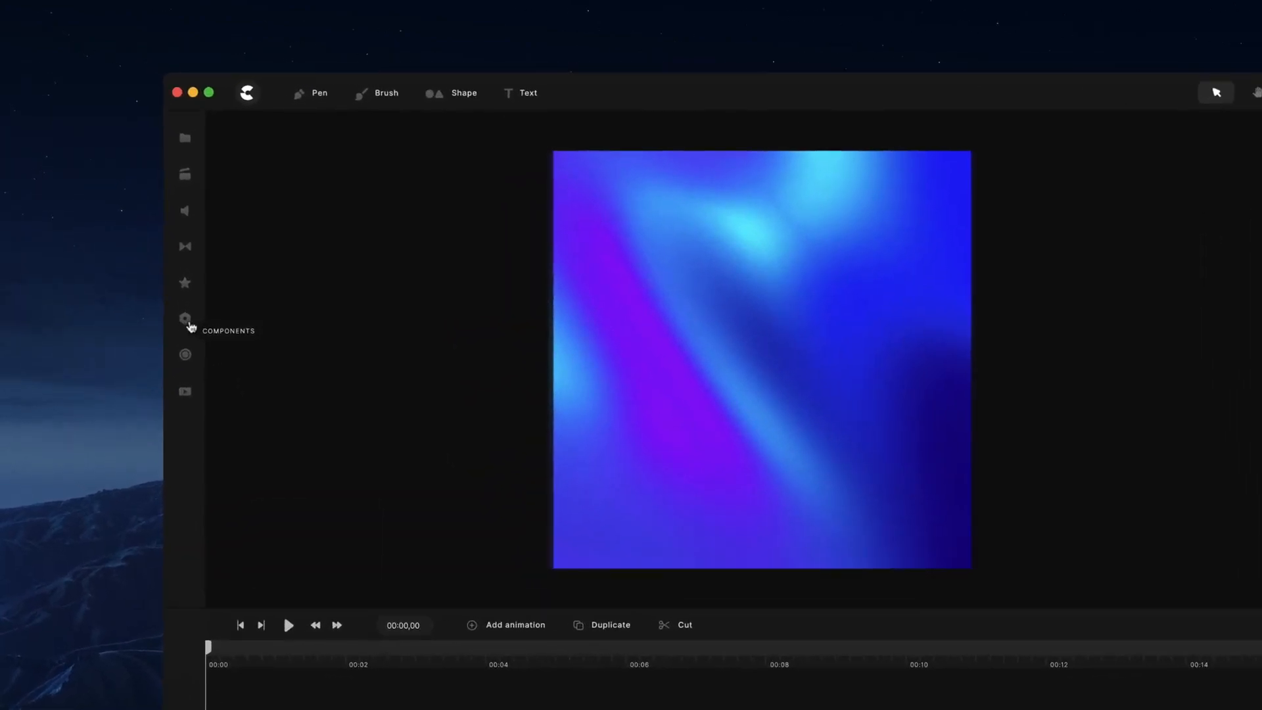
pyautogui.click(184, 319)
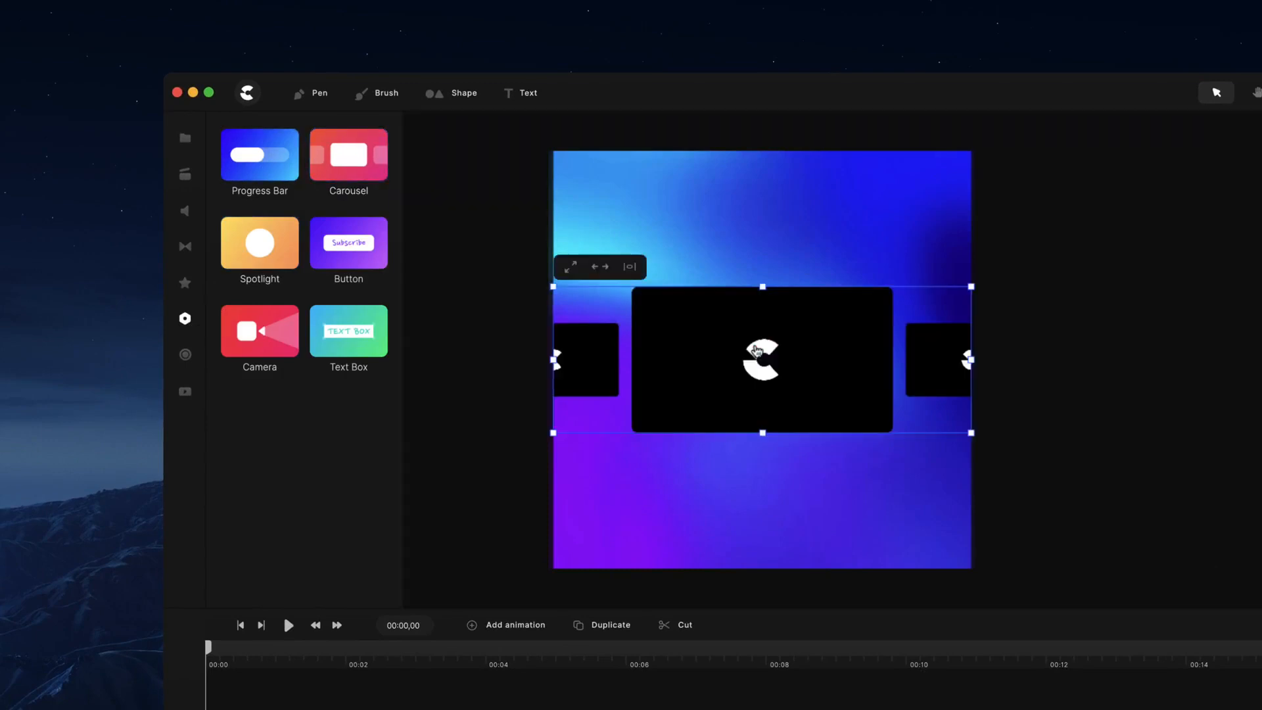
pyautogui.moveTo(295, 533)
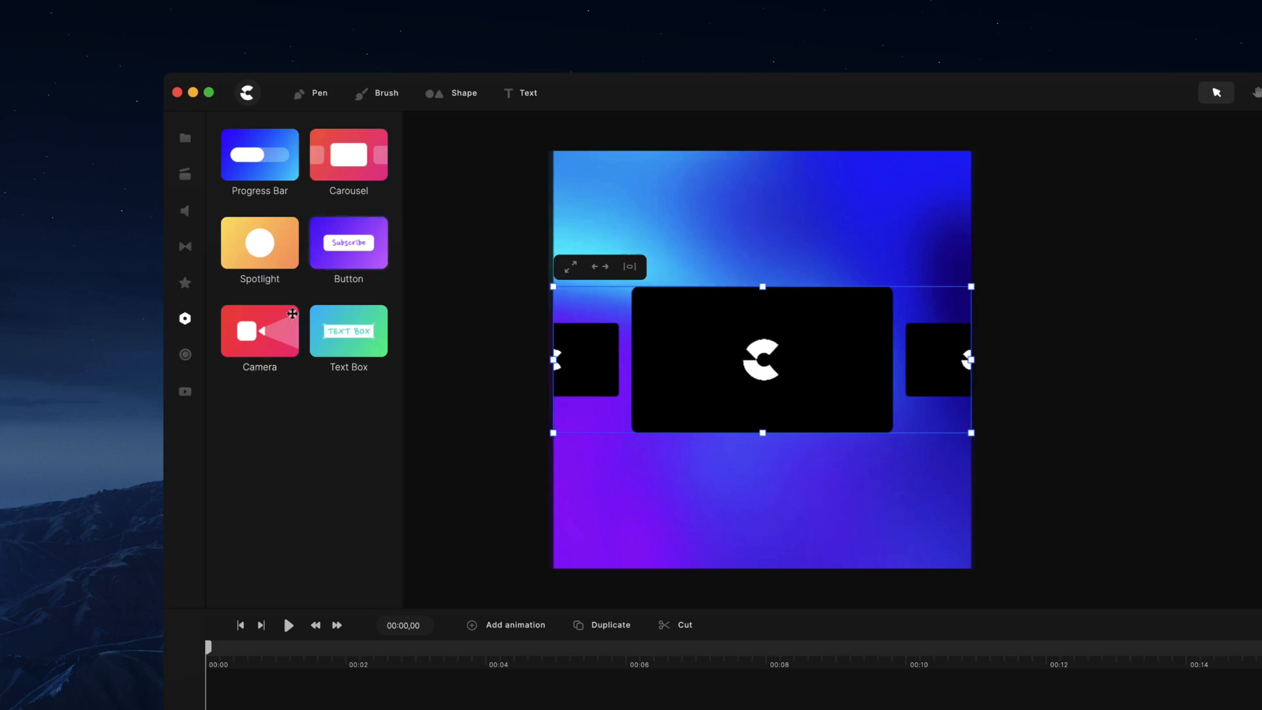
pyautogui.moveTo(339, 481)
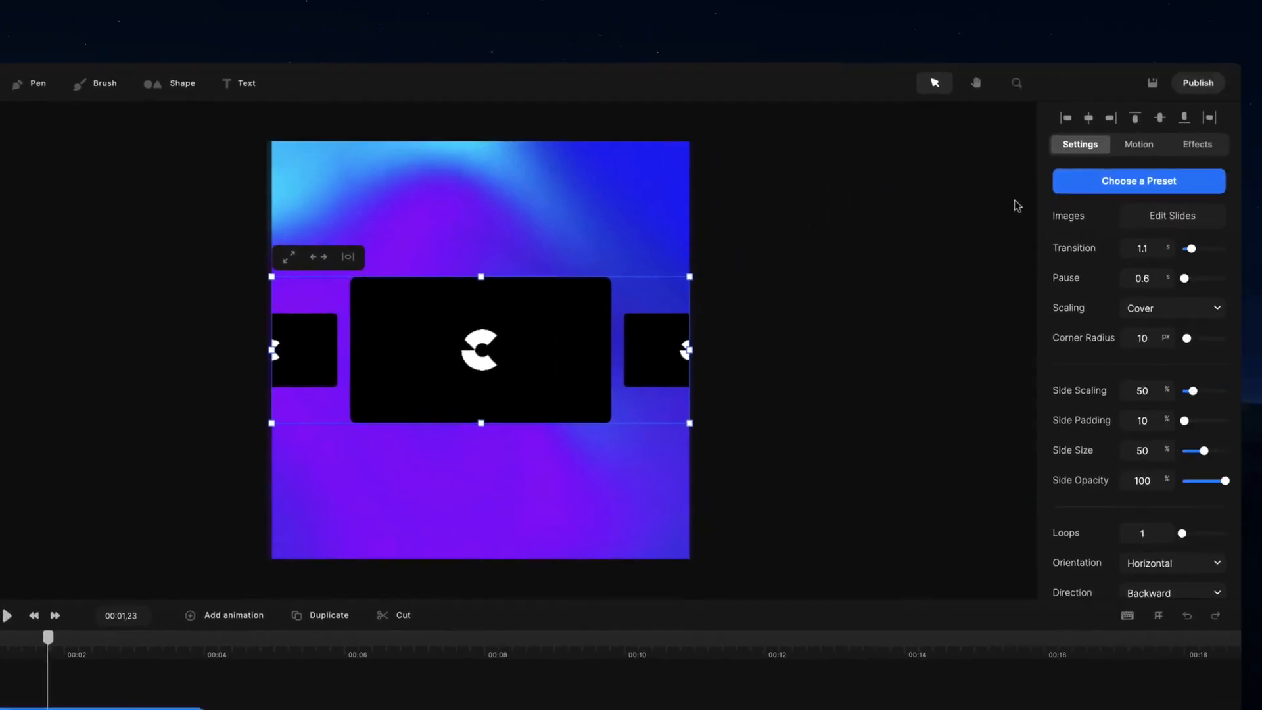
# Try a carousel preset, then apply the horizontal preset with a large rounded centre slide.
pyautogui.click(1138, 180)
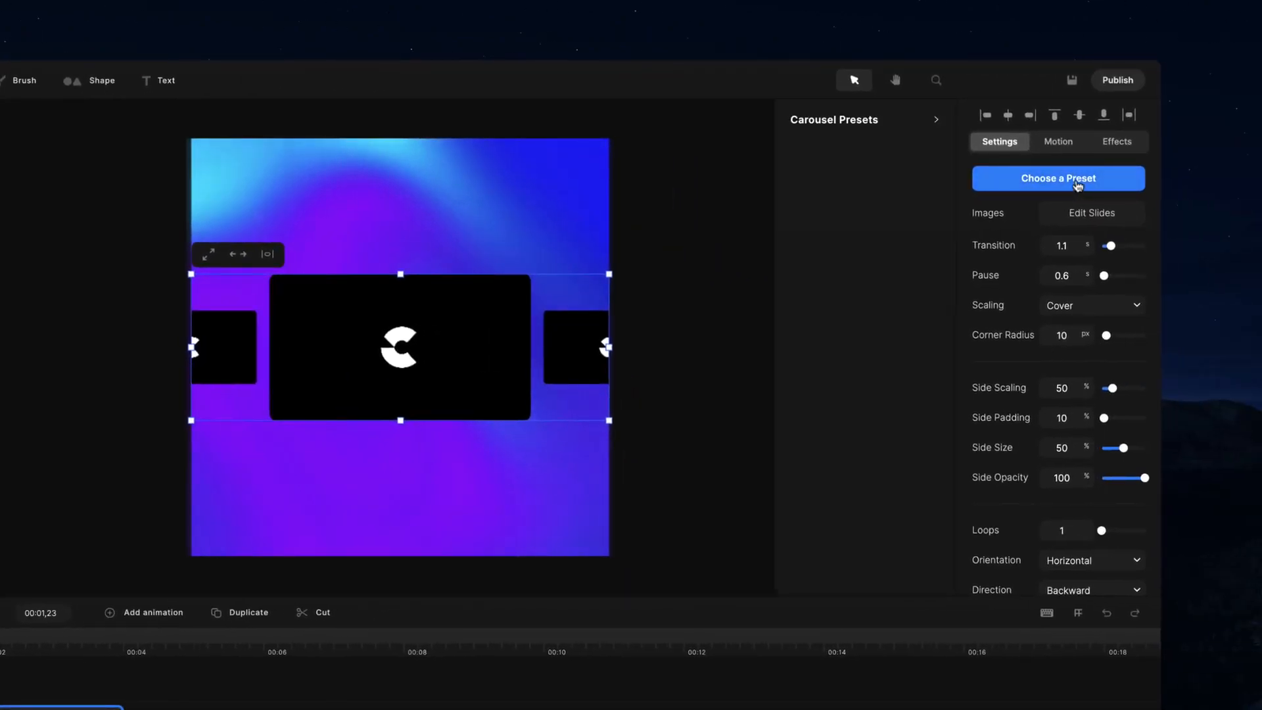
pyautogui.click(1058, 179)
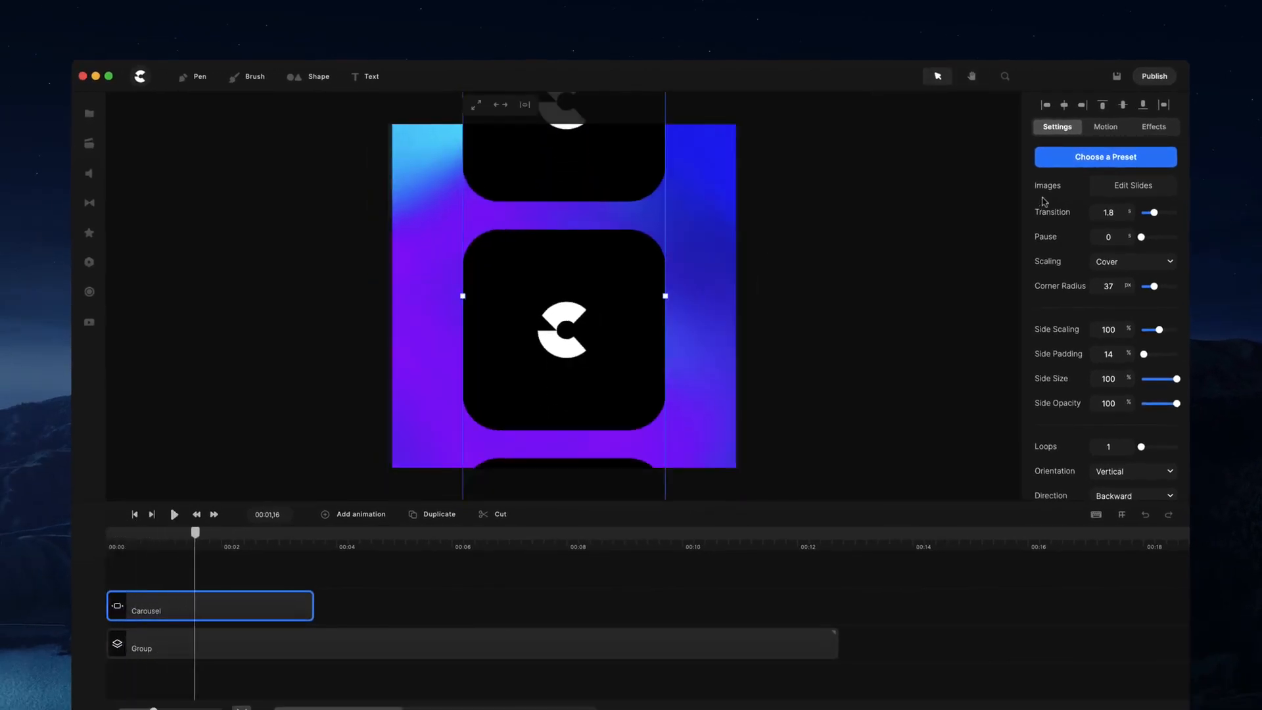
pyautogui.click(1105, 157)
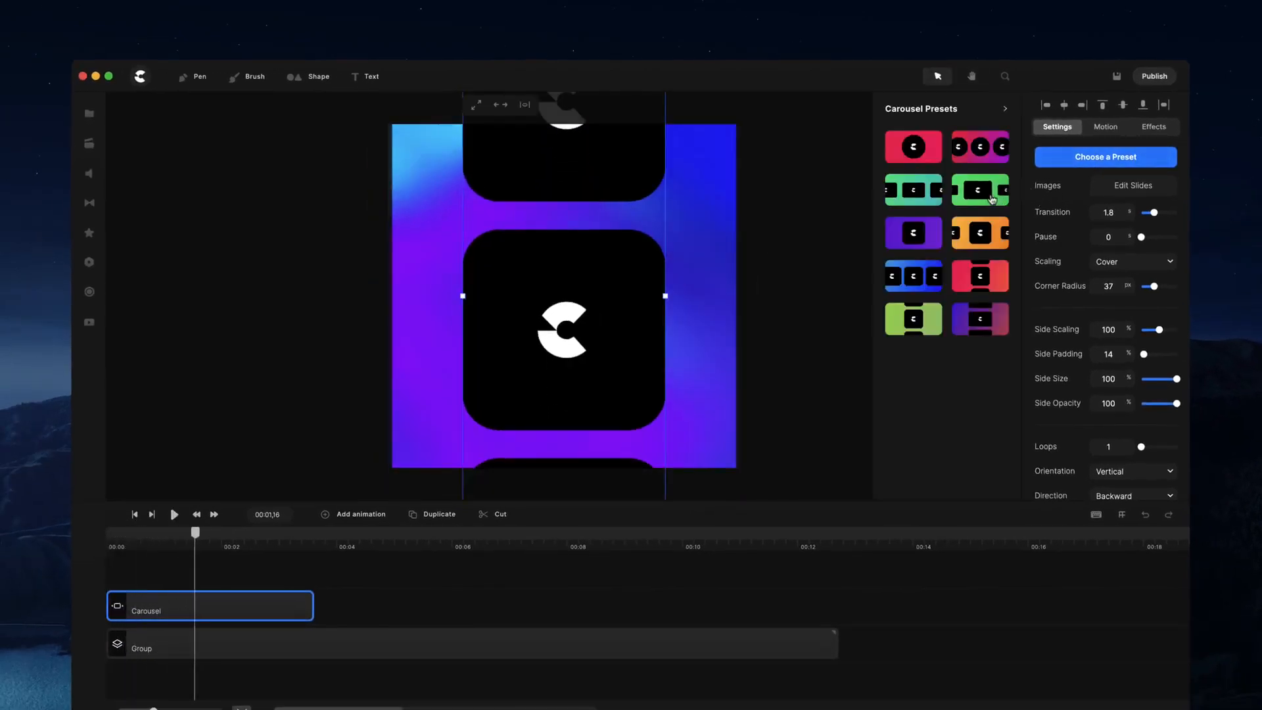
pyautogui.click(980, 189)
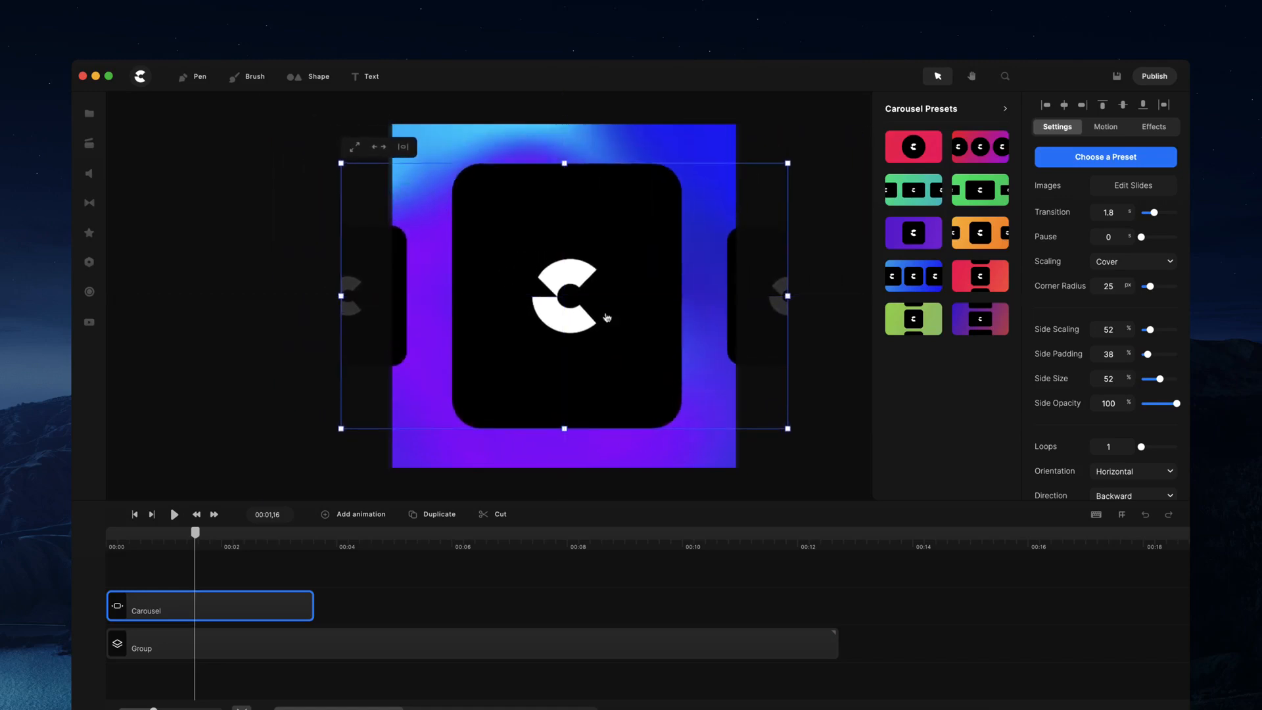
pyautogui.moveTo(645, 218)
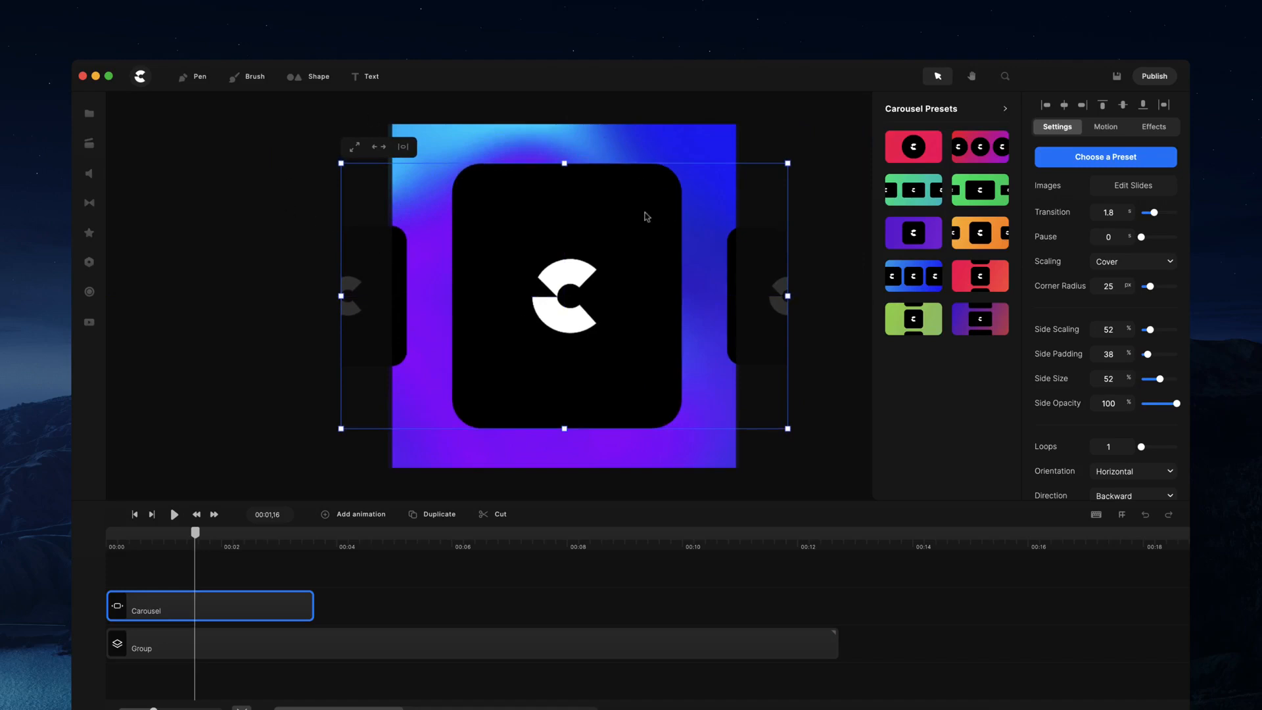
pyautogui.moveTo(145, 138)
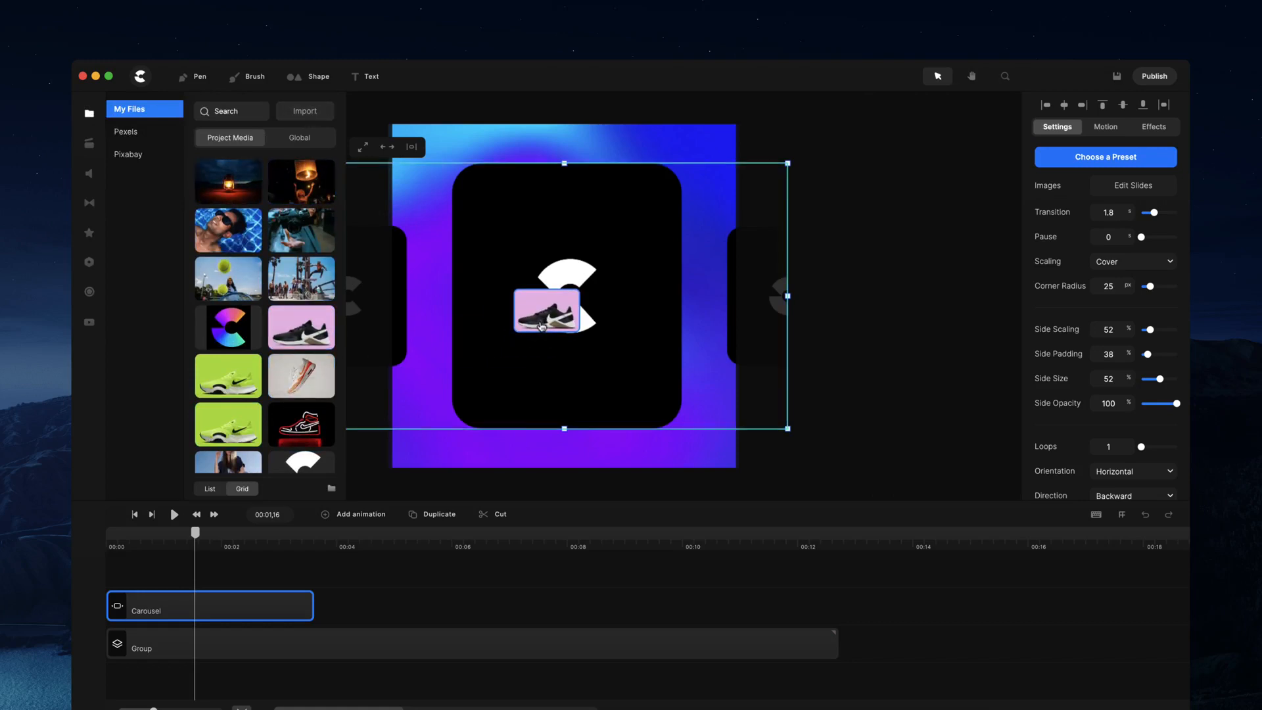
# Place the pink sneaker and another sneaker photo onto the slides, then play the preview.
pyautogui.click(228, 375)
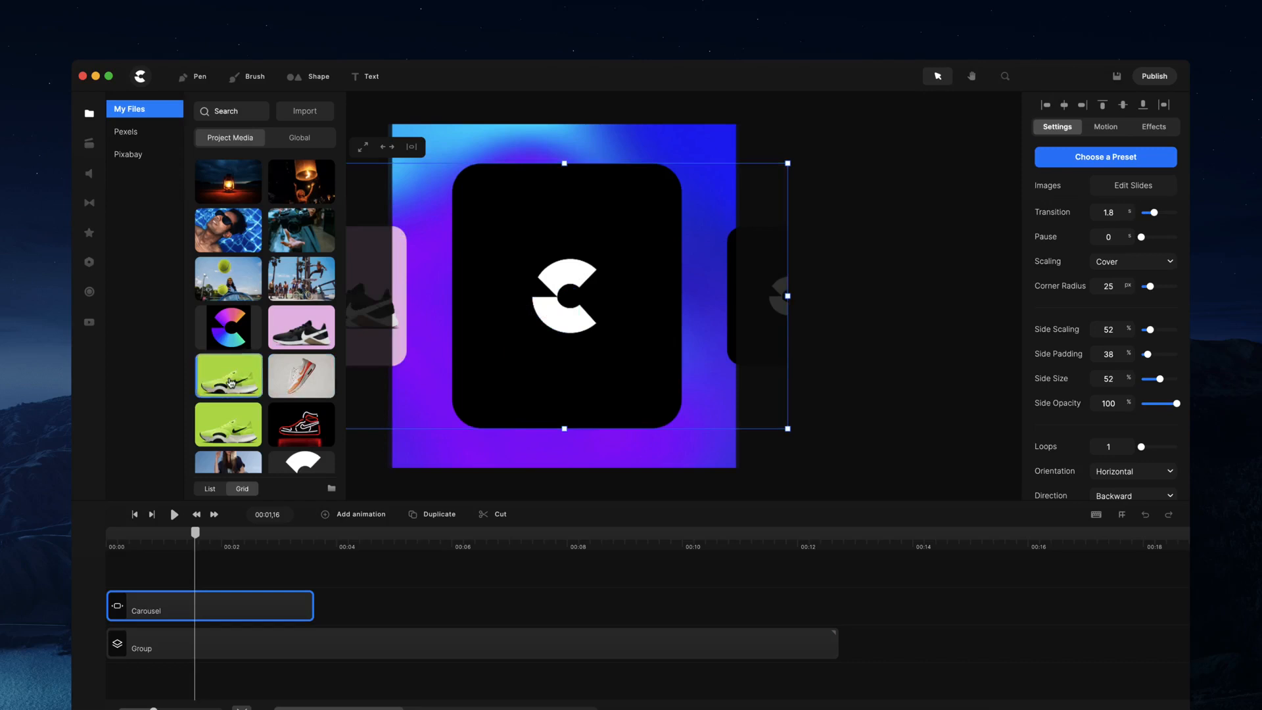
pyautogui.click(229, 375)
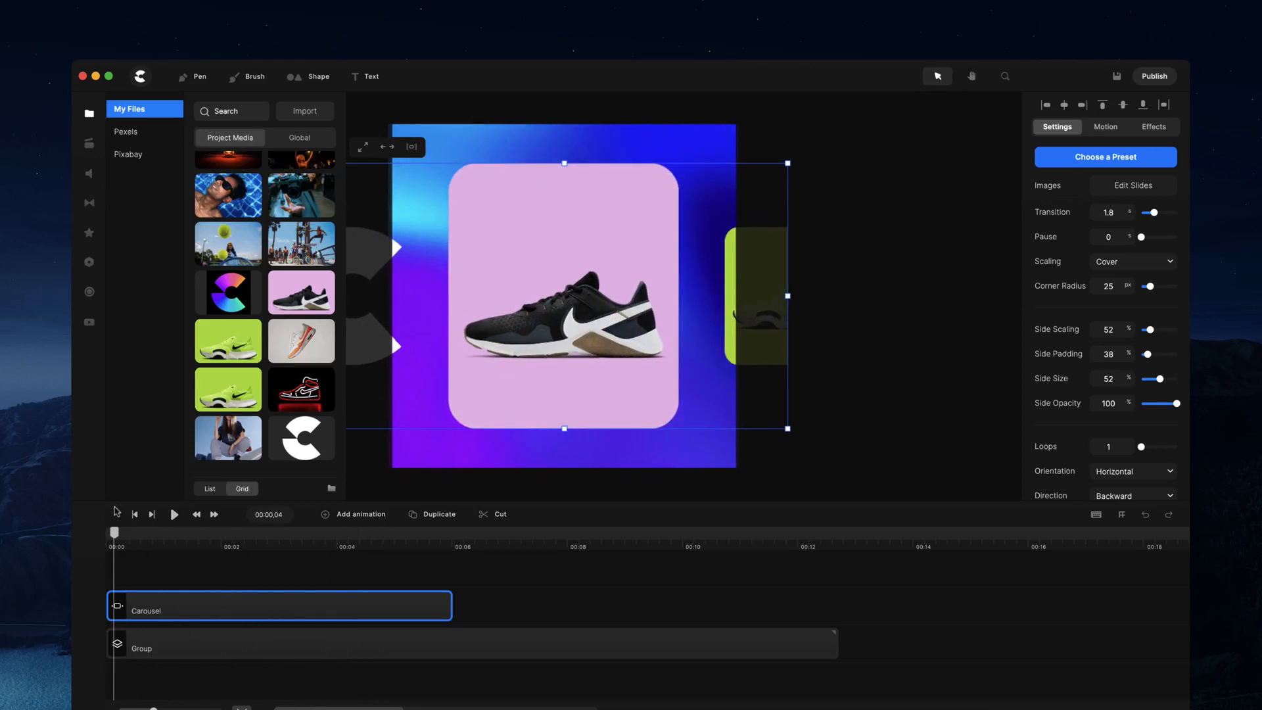
pyautogui.click(174, 514)
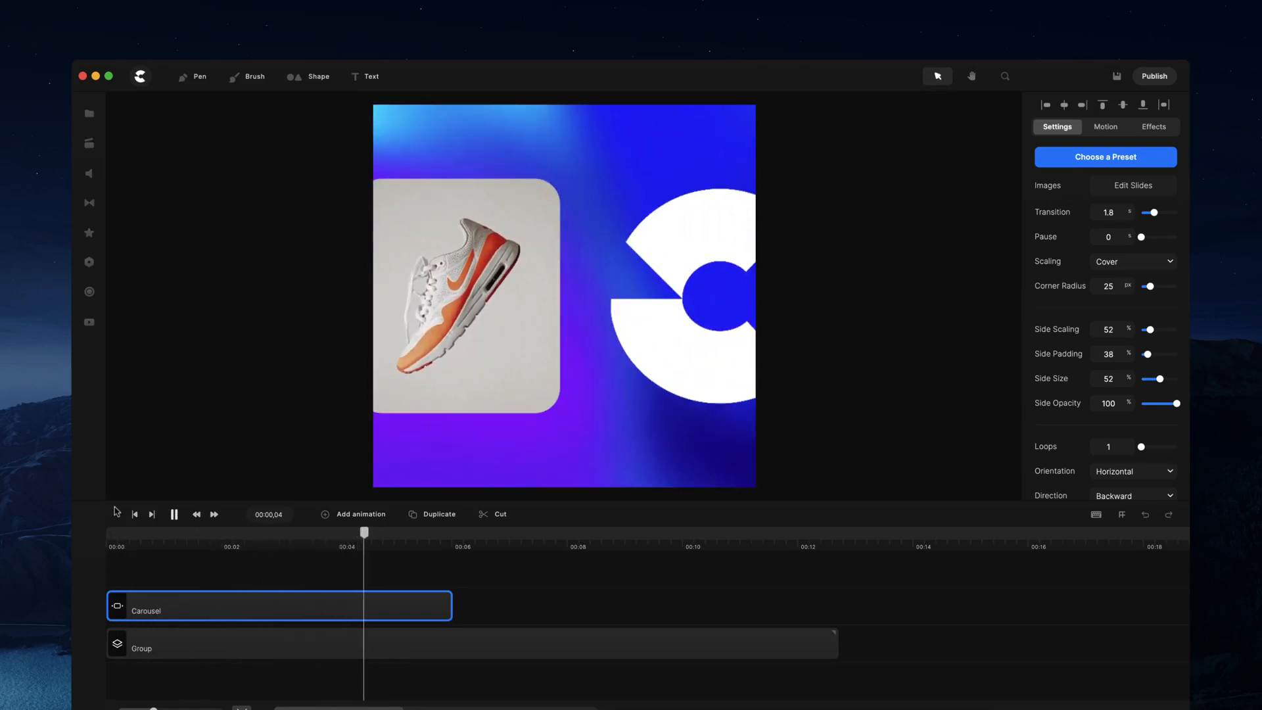
# Pause the preview and open Edit Slides to list the four slides.
pyautogui.click(174, 513)
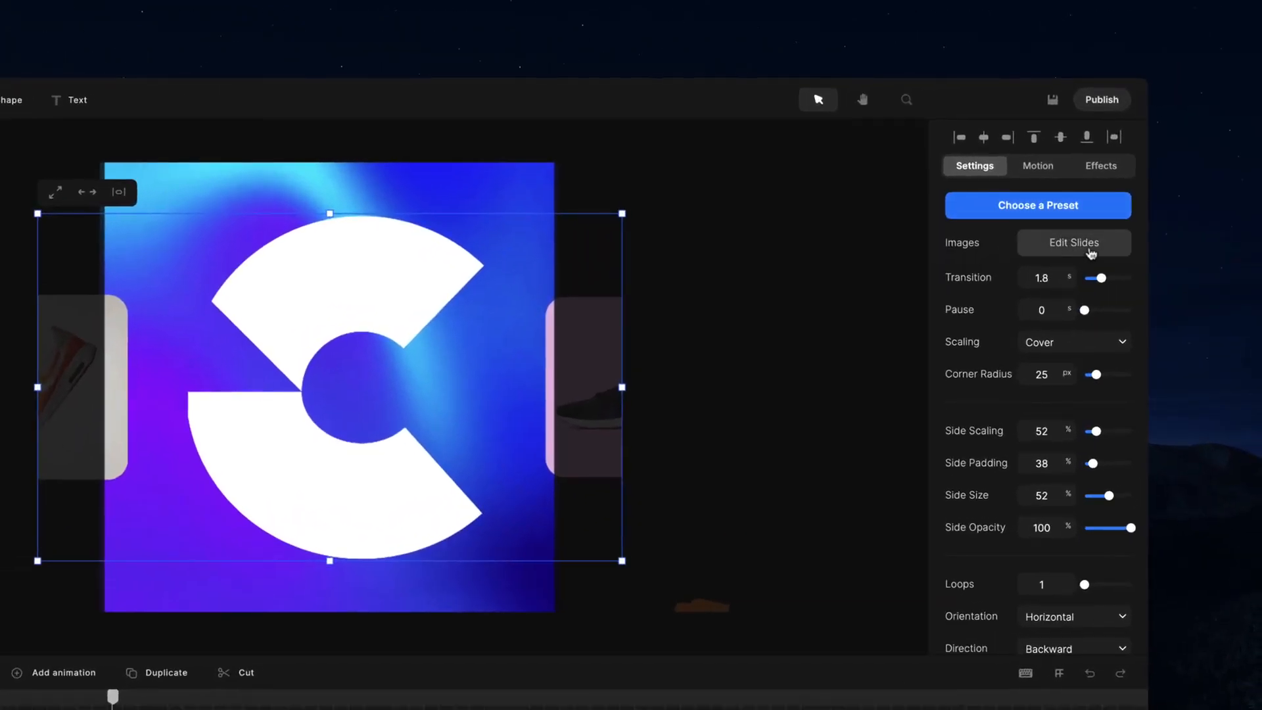
pyautogui.click(1074, 242)
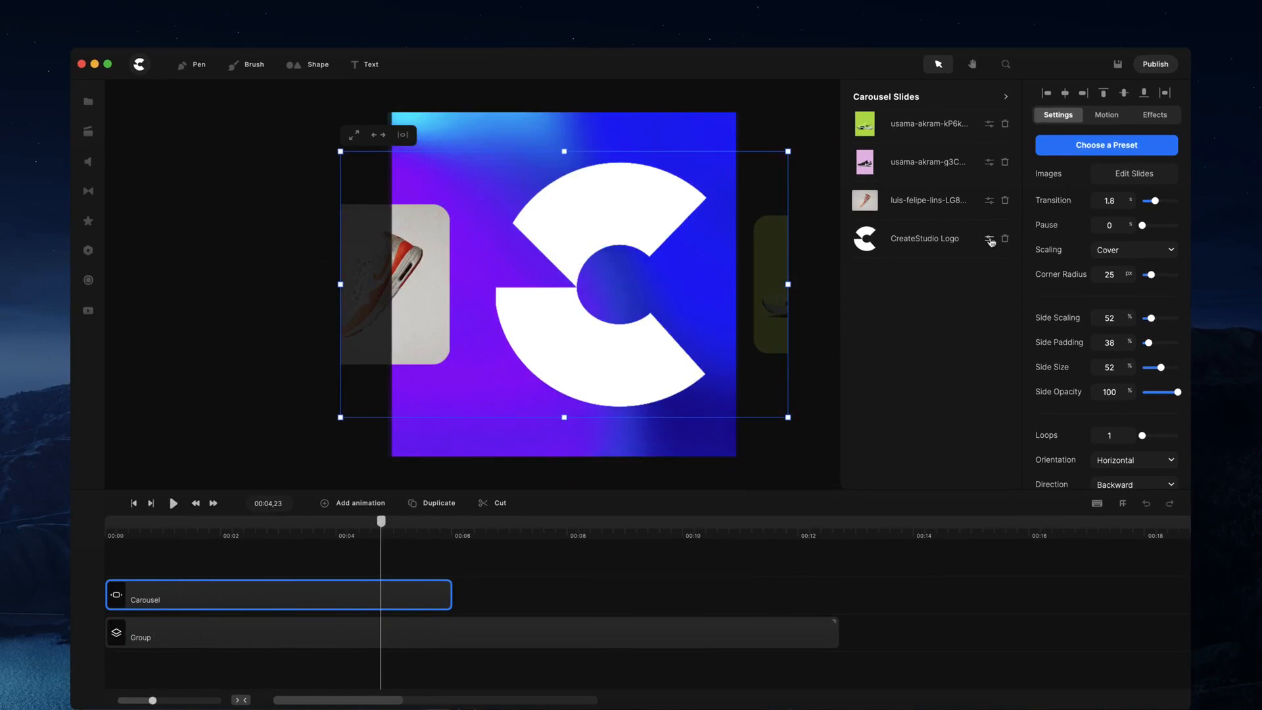
# Set the logo slide's Scaling to Contain and Padding to 51, then scrub the preview.
pyautogui.click(989, 239)
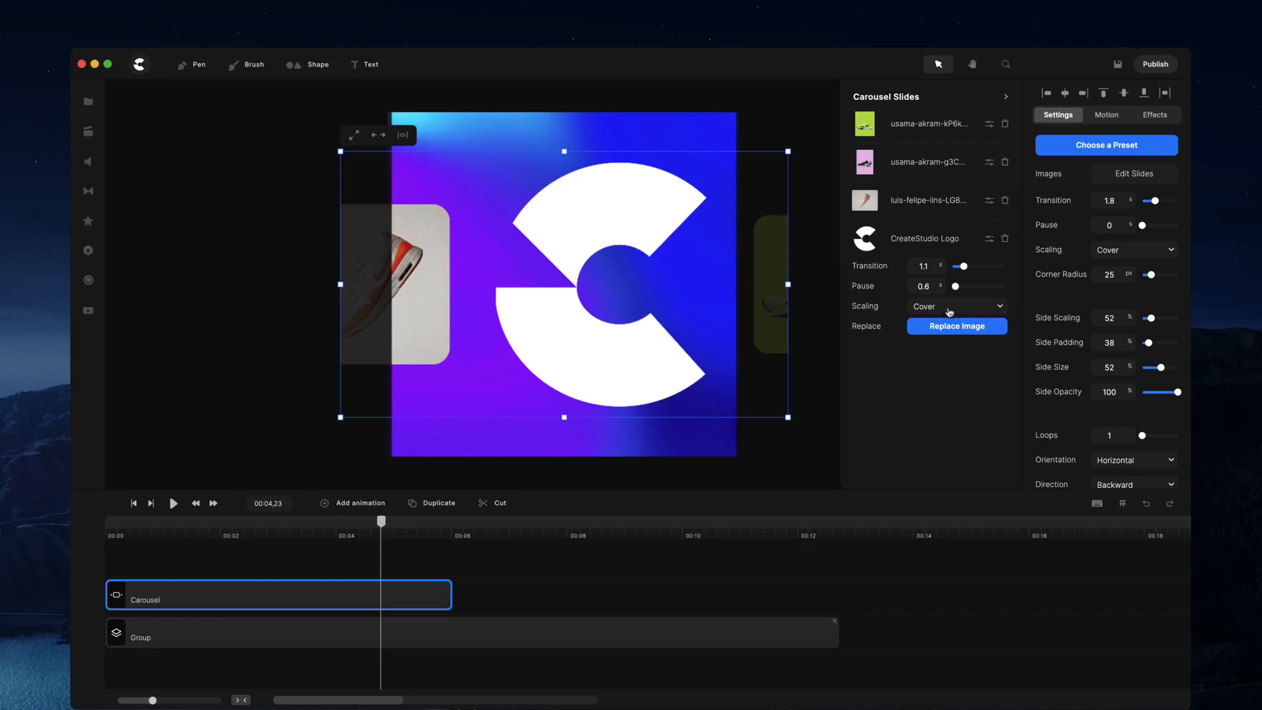
pyautogui.click(957, 307)
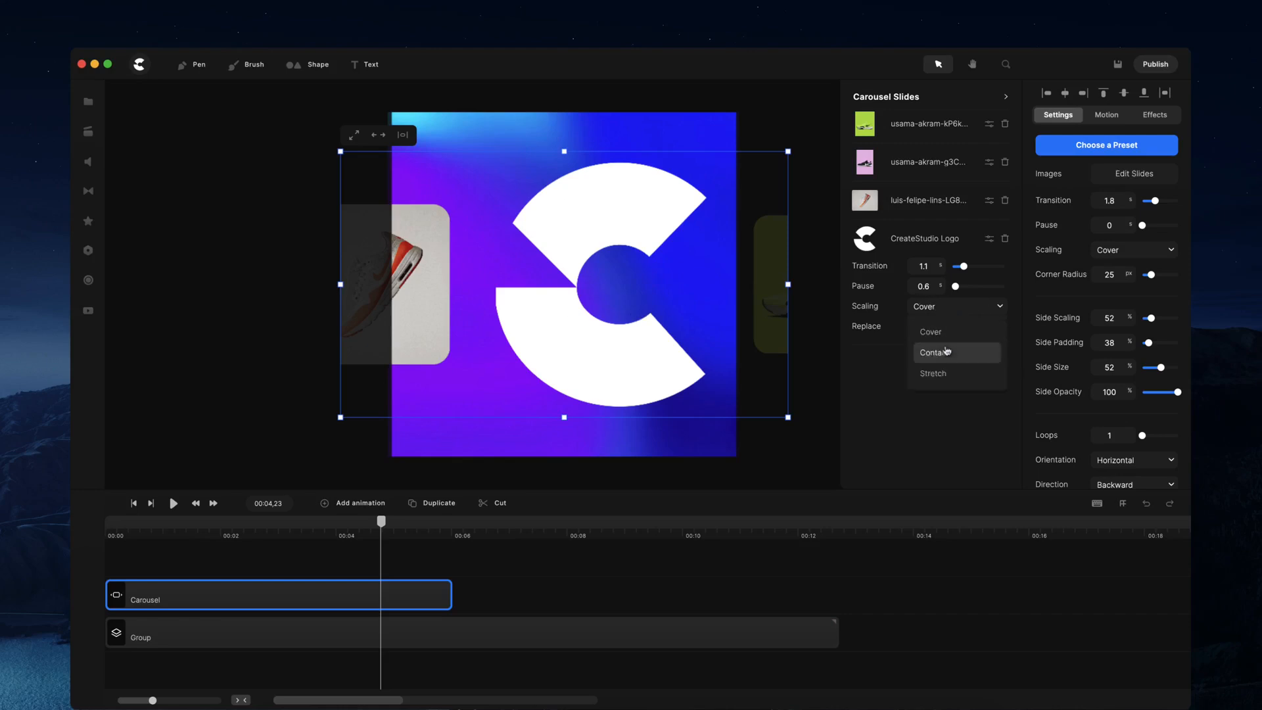
pyautogui.click(933, 353)
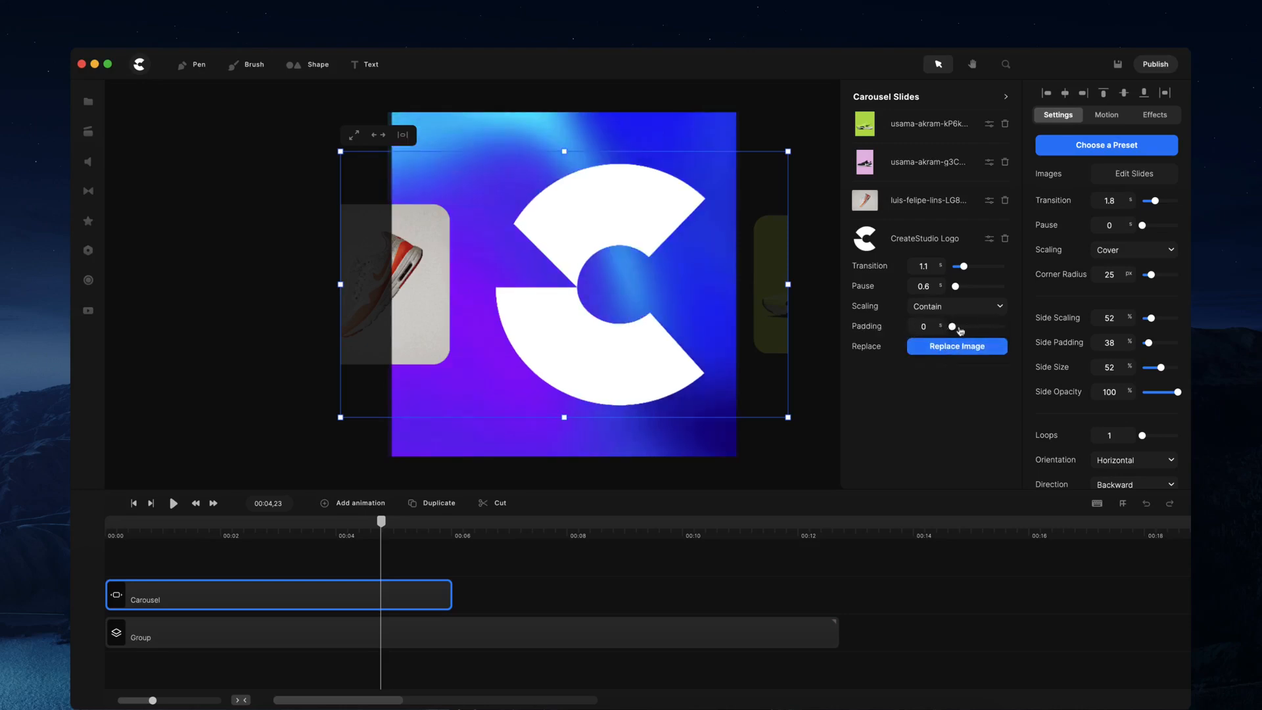
pyautogui.moveTo(955, 326); pyautogui.dragTo(978, 326)
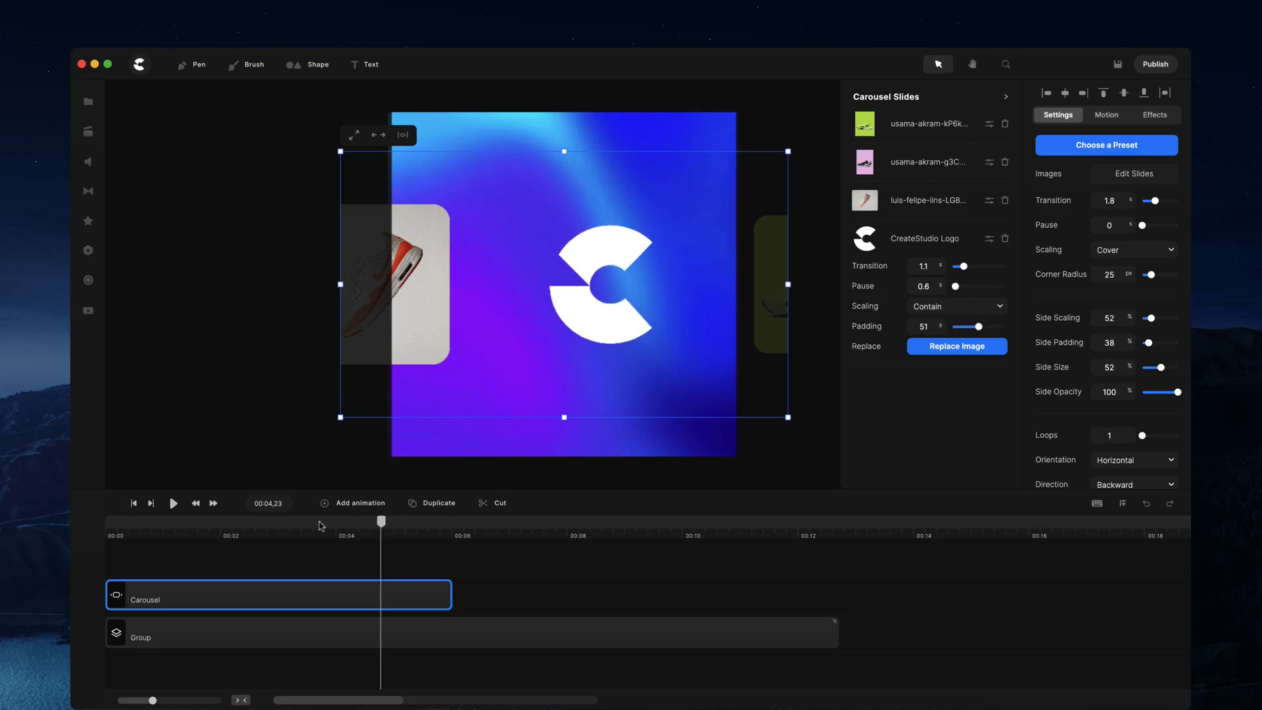
pyautogui.moveTo(381, 521); pyautogui.dragTo(404, 521)
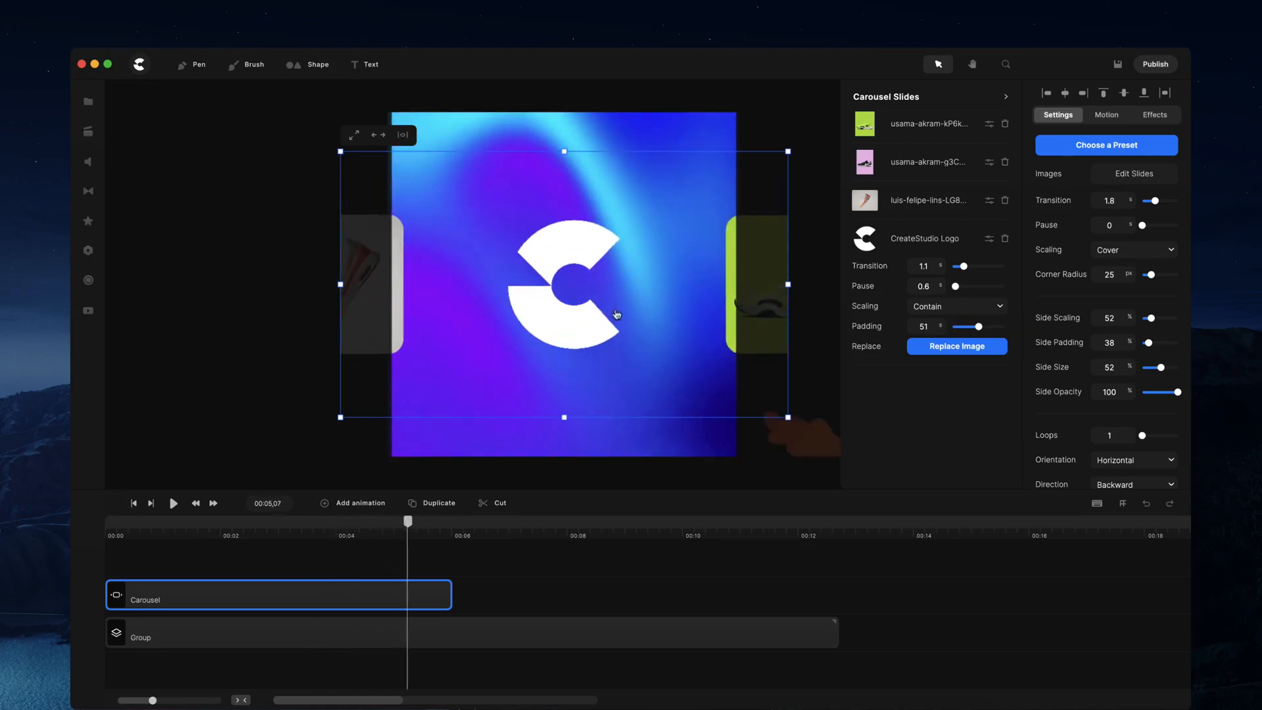
pyautogui.moveTo(624, 216)
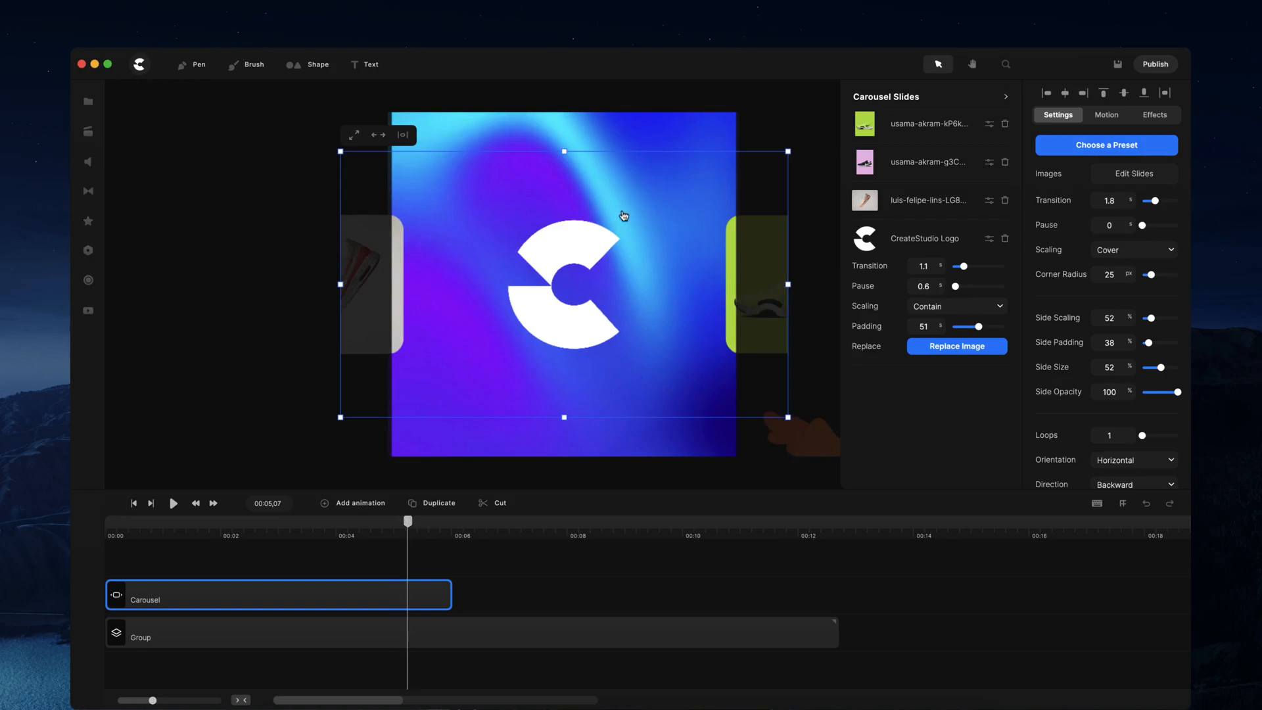
pyautogui.moveTo(960, 292)
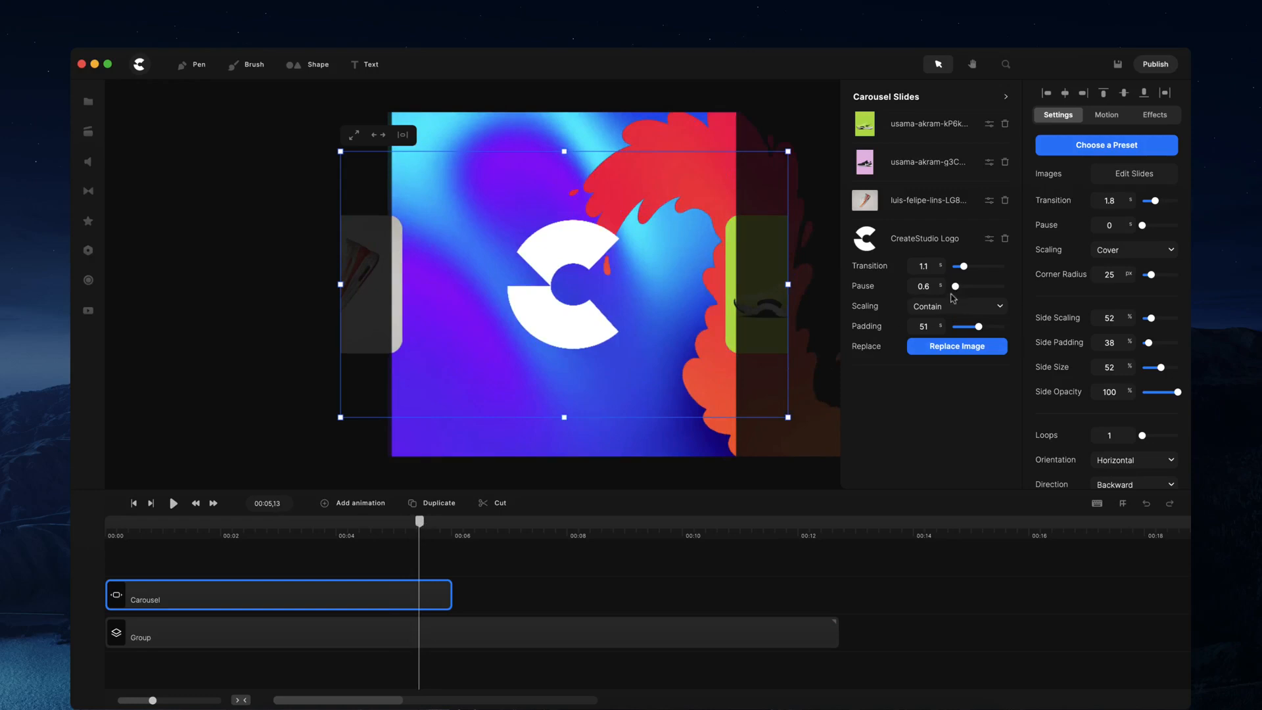
# Raise the logo slide's Pause to 4 s and scrub the timeline to preview.
pyautogui.moveTo(956, 286); pyautogui.dragTo(962, 286)
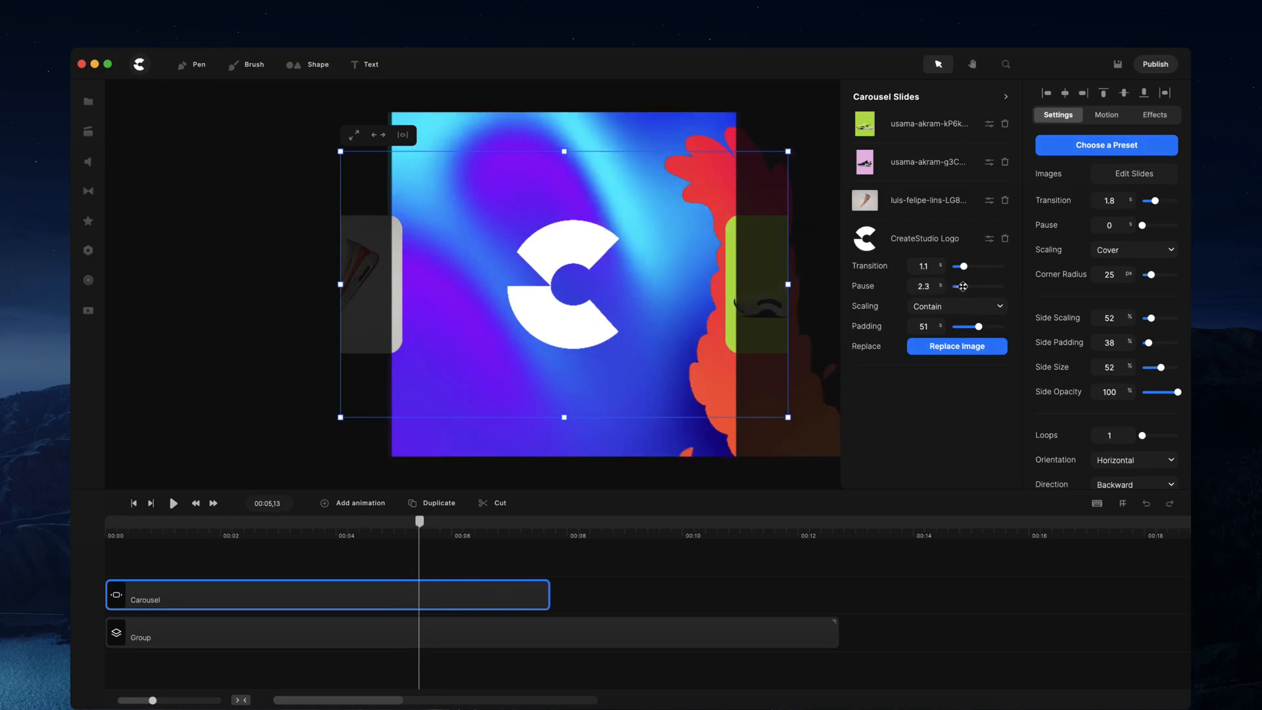
pyautogui.moveTo(962, 287); pyautogui.dragTo(976, 287)
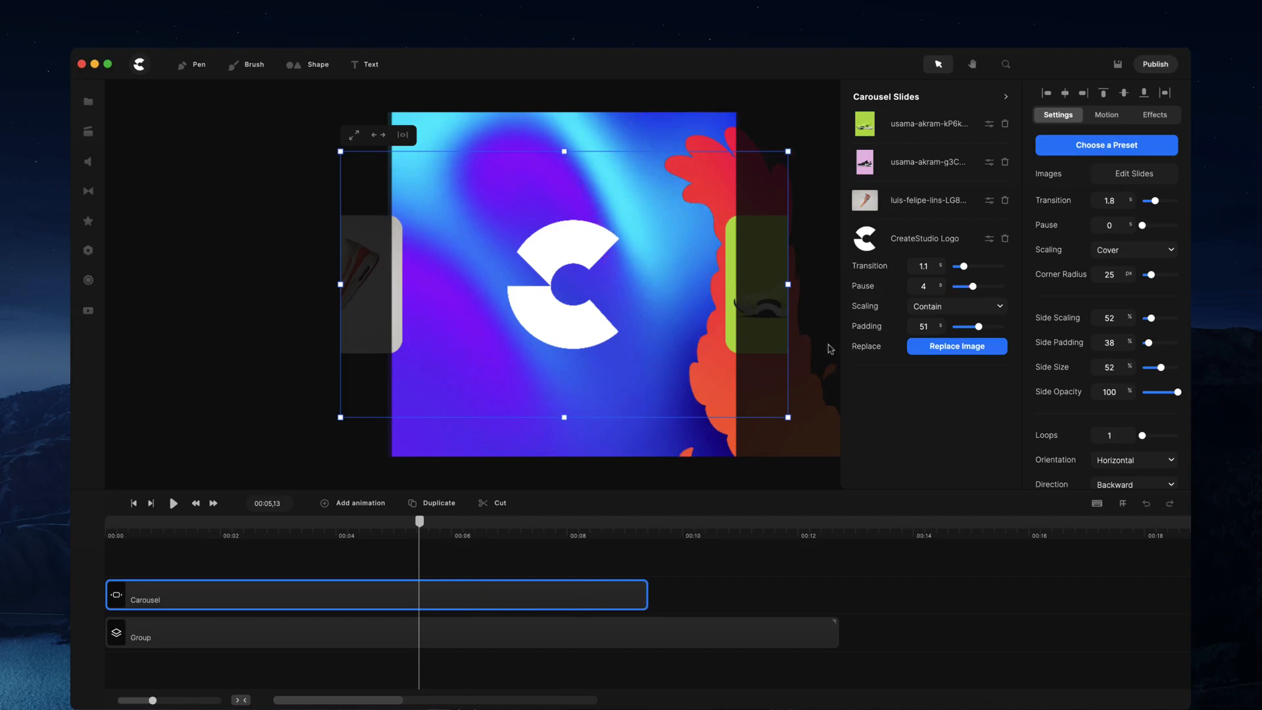
pyautogui.moveTo(419, 521); pyautogui.dragTo(359, 522)
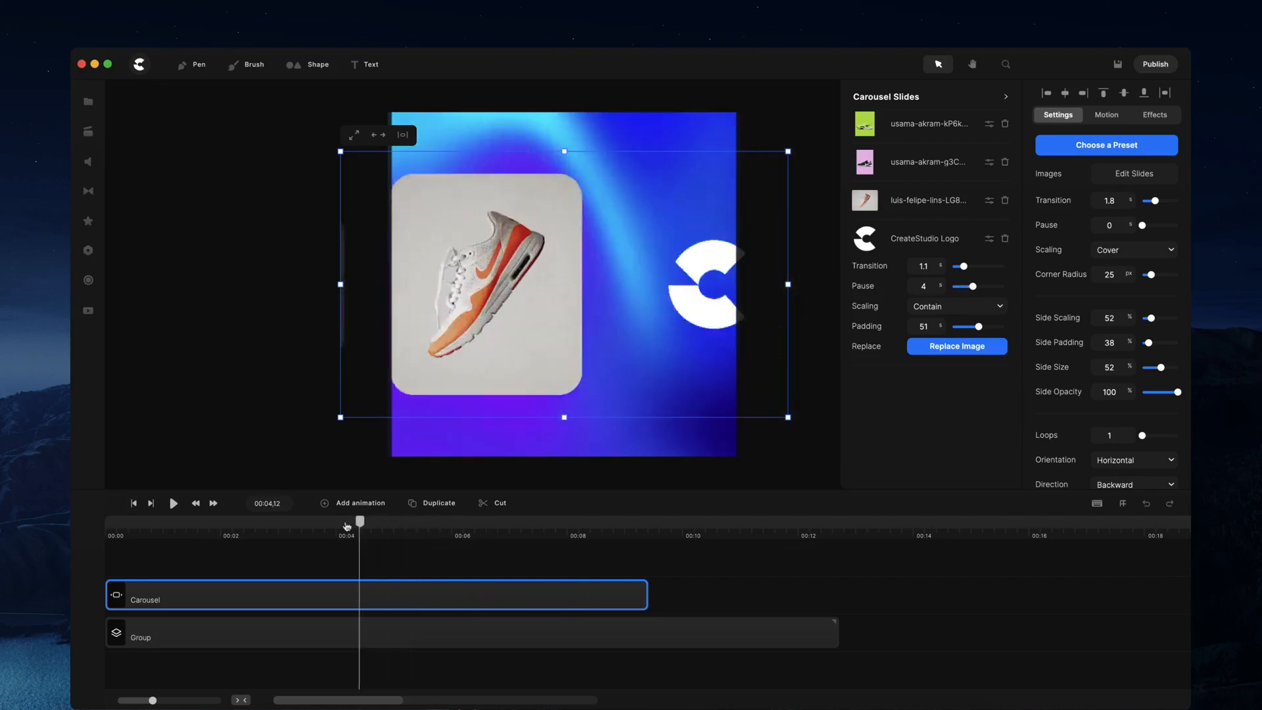
pyautogui.moveTo(360, 527); pyautogui.dragTo(483, 527)
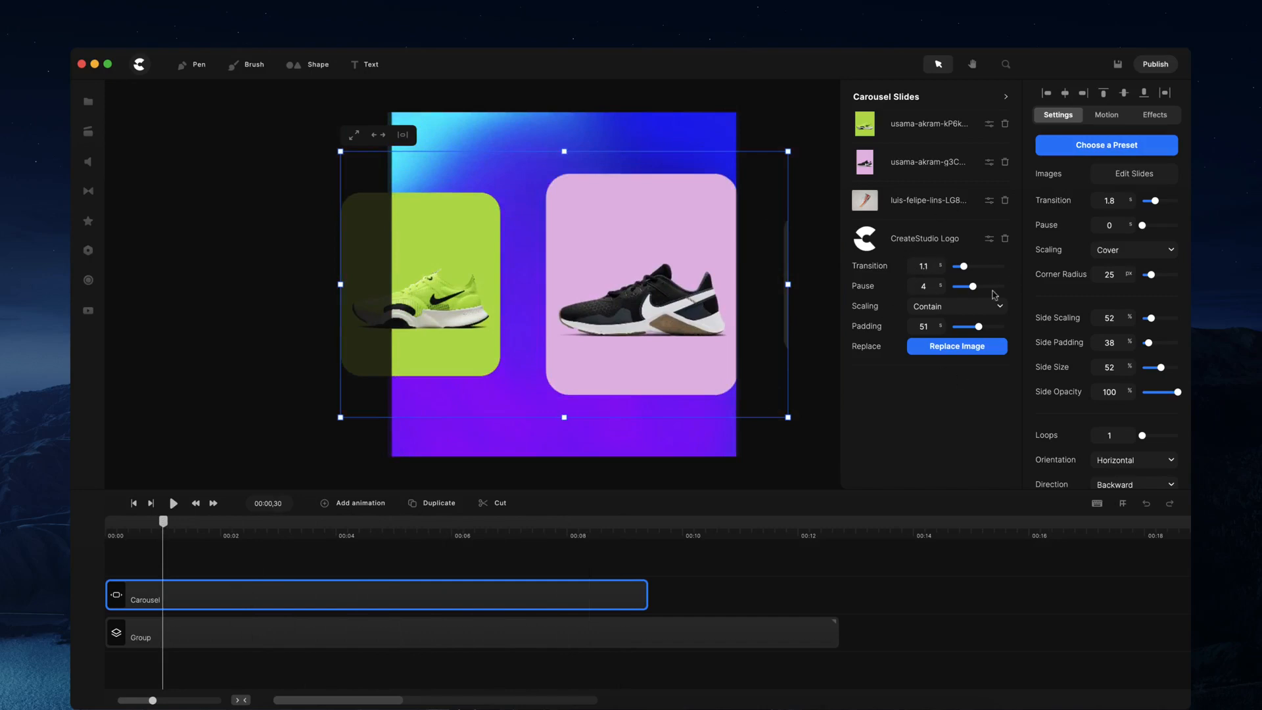
pyautogui.moveTo(1097, 247)
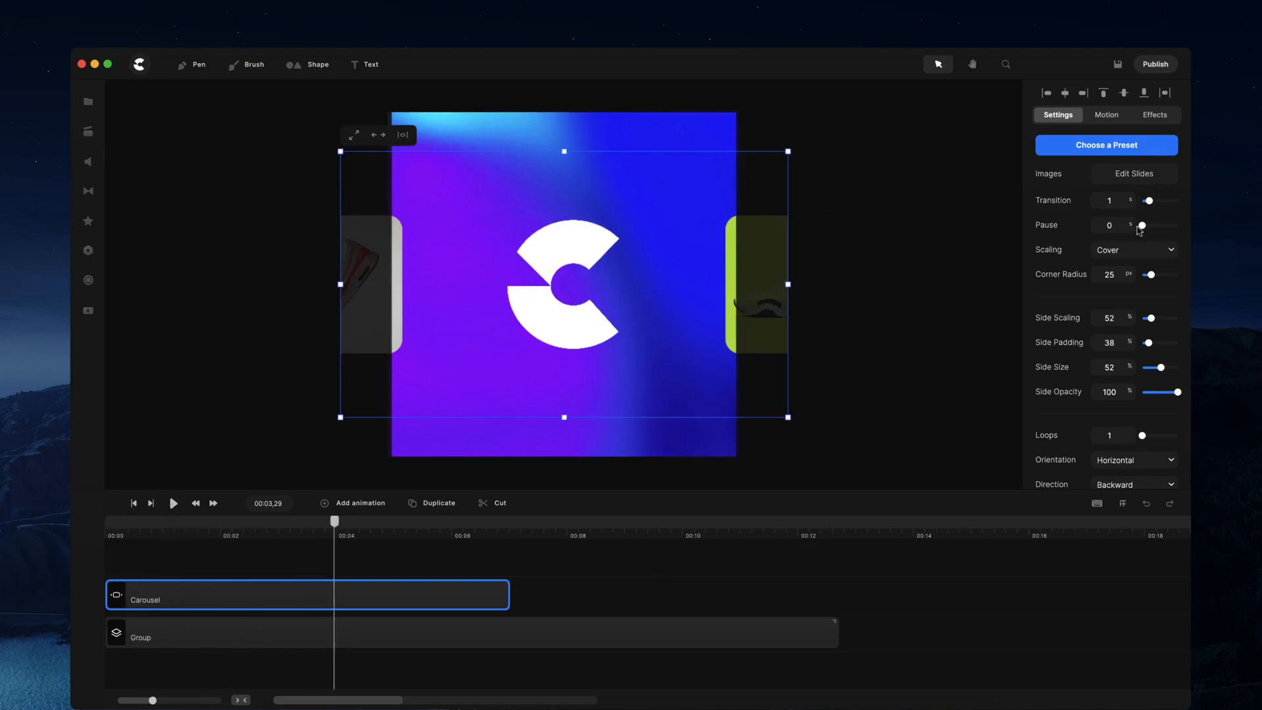
# Set the carousel Pause to 1.9 s, then rewind and play the preview.
pyautogui.moveTo(1141, 225); pyautogui.dragTo(1149, 226)
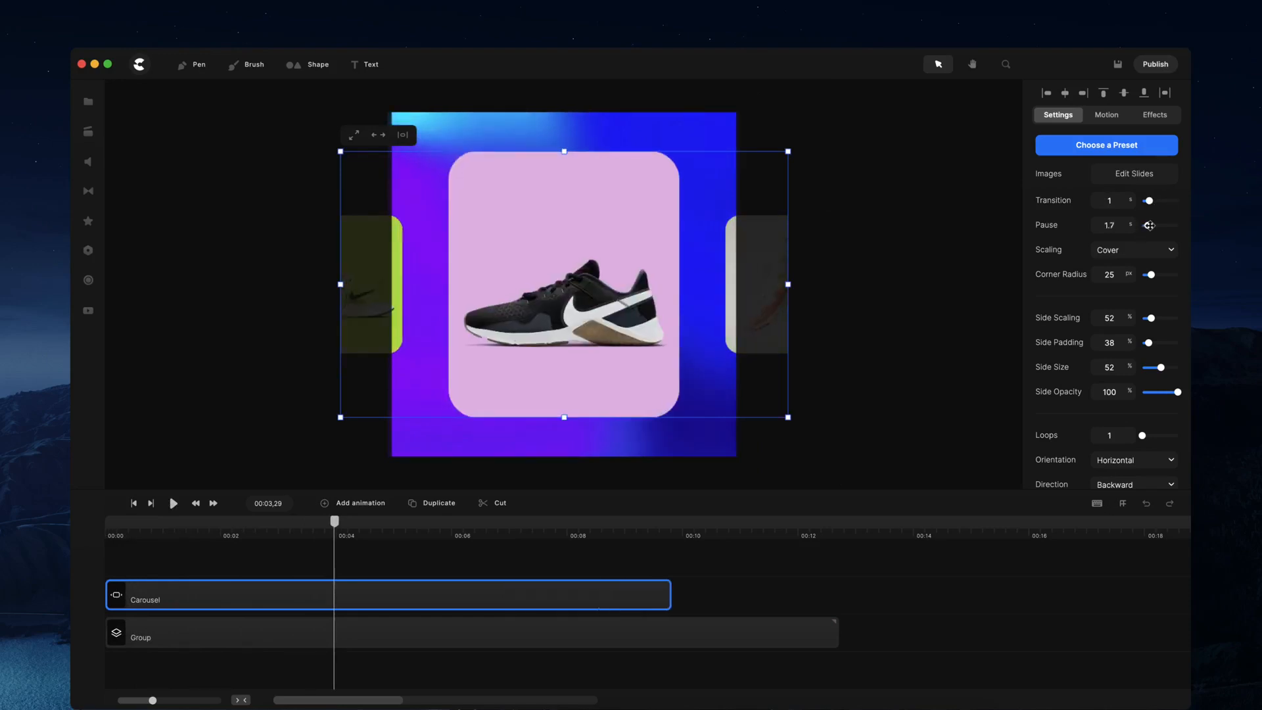
pyautogui.click(132, 503)
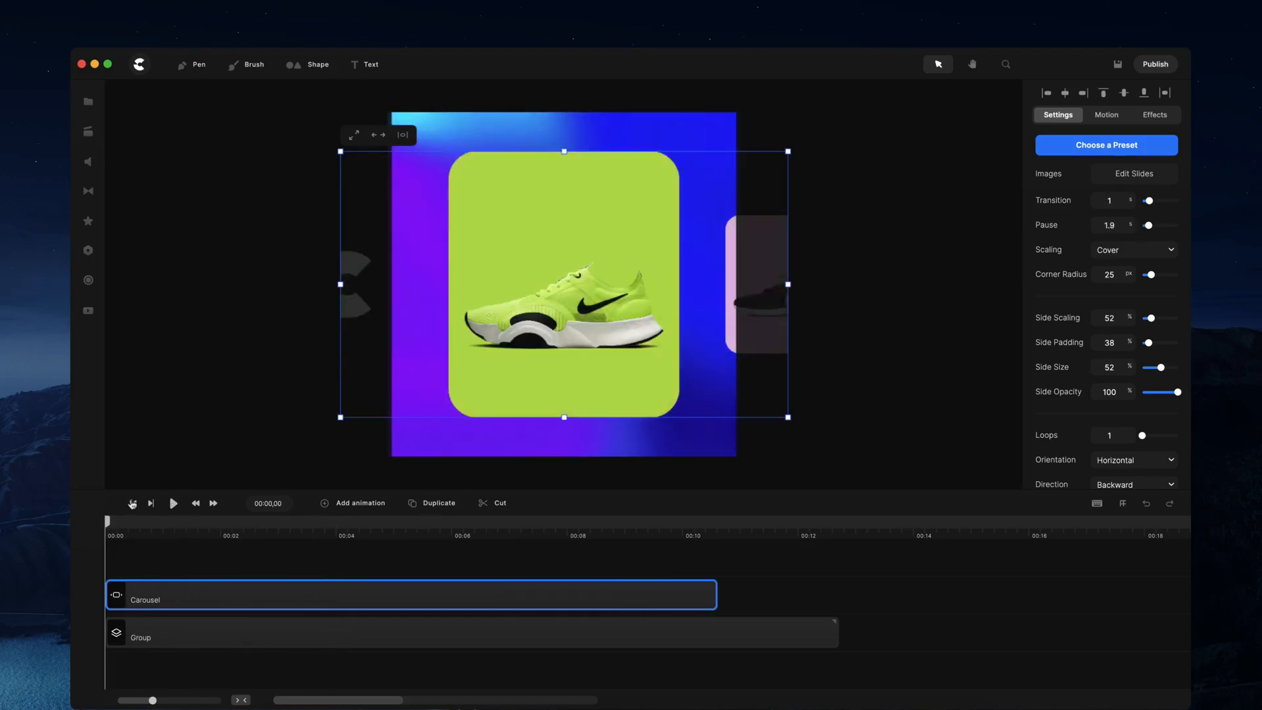
pyautogui.click(172, 503)
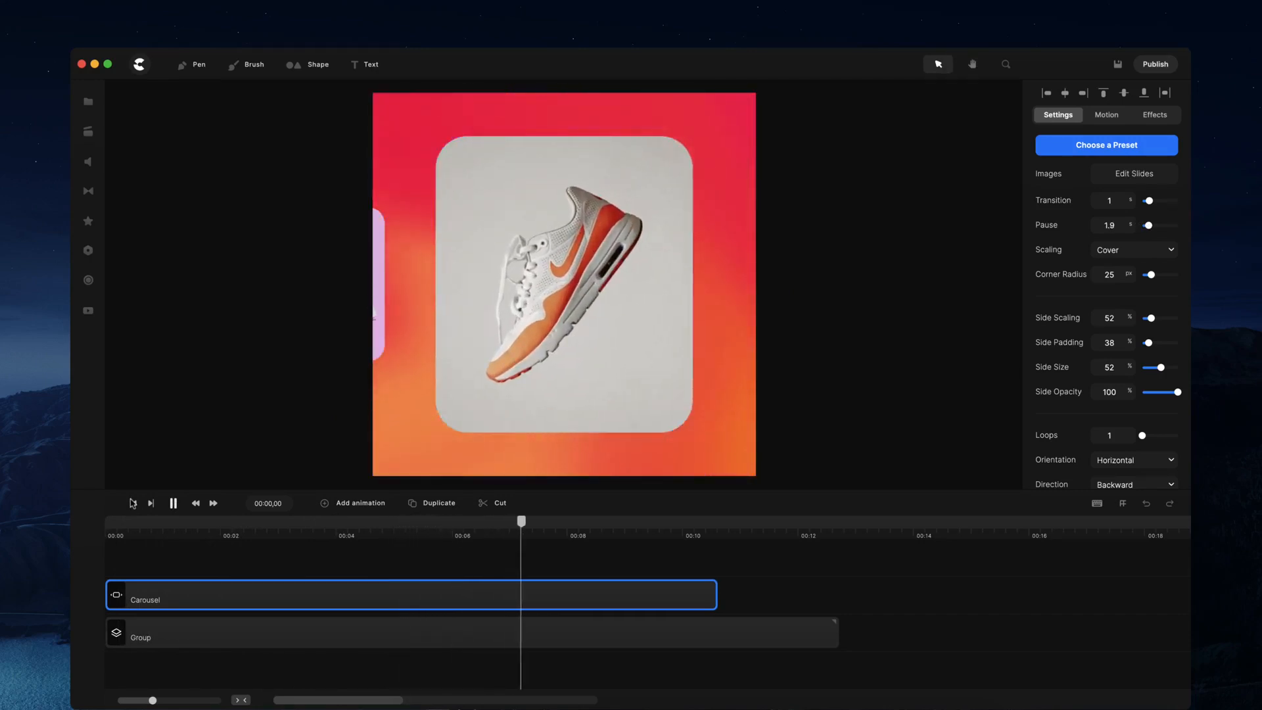
pyautogui.click(172, 503)
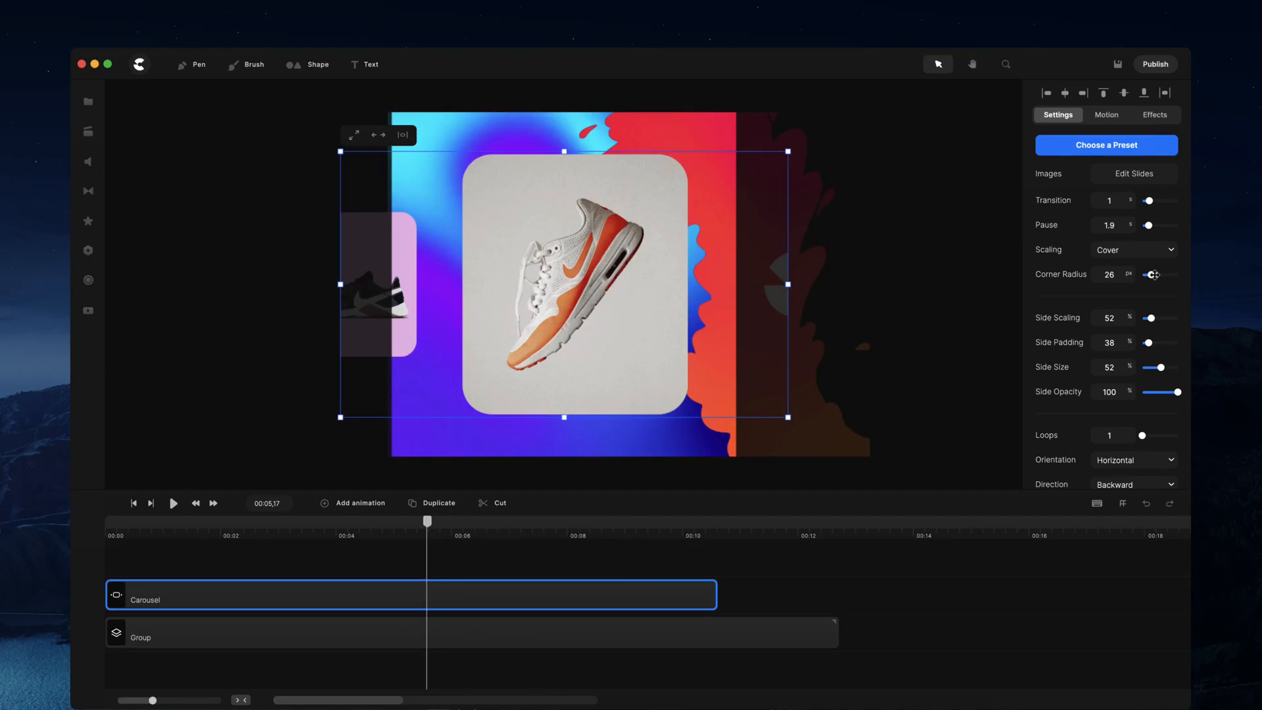
# Push Corner Radius up to fully circular, then settle it at 32.
pyautogui.moveTo(1151, 275); pyautogui.dragTo(1179, 275)
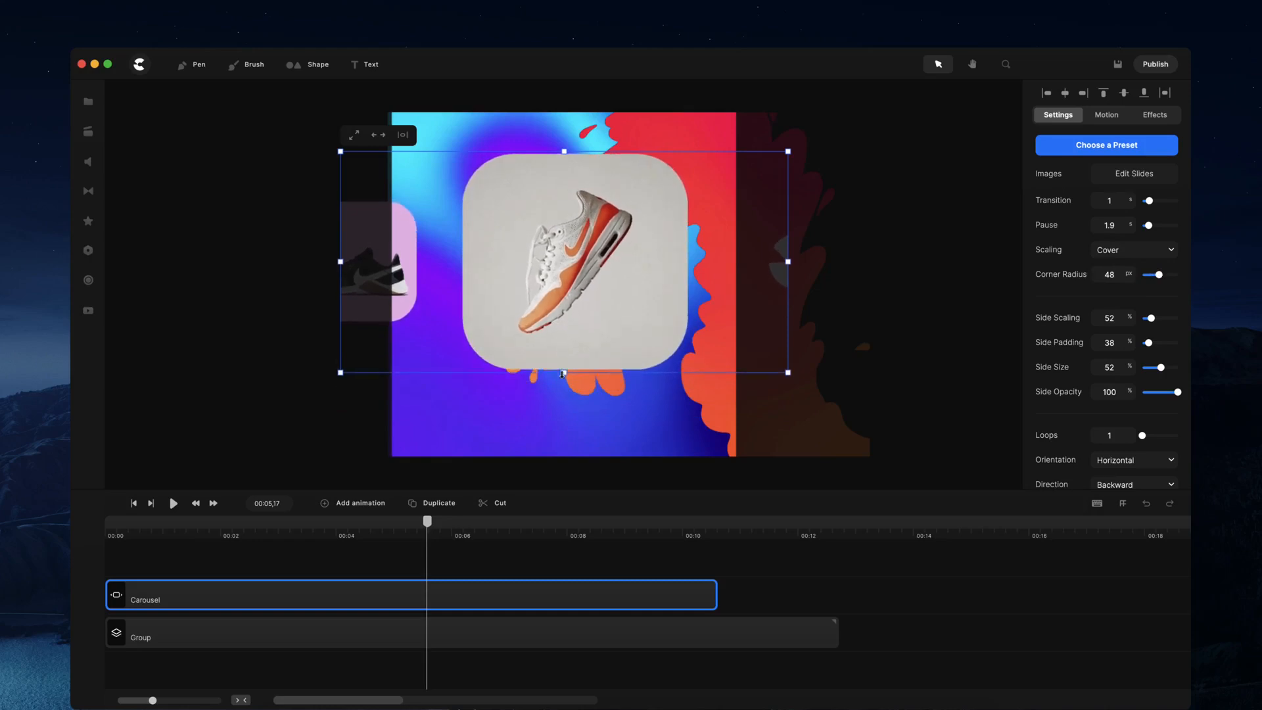
pyautogui.moveTo(1152, 273); pyautogui.dragTo(1170, 274)
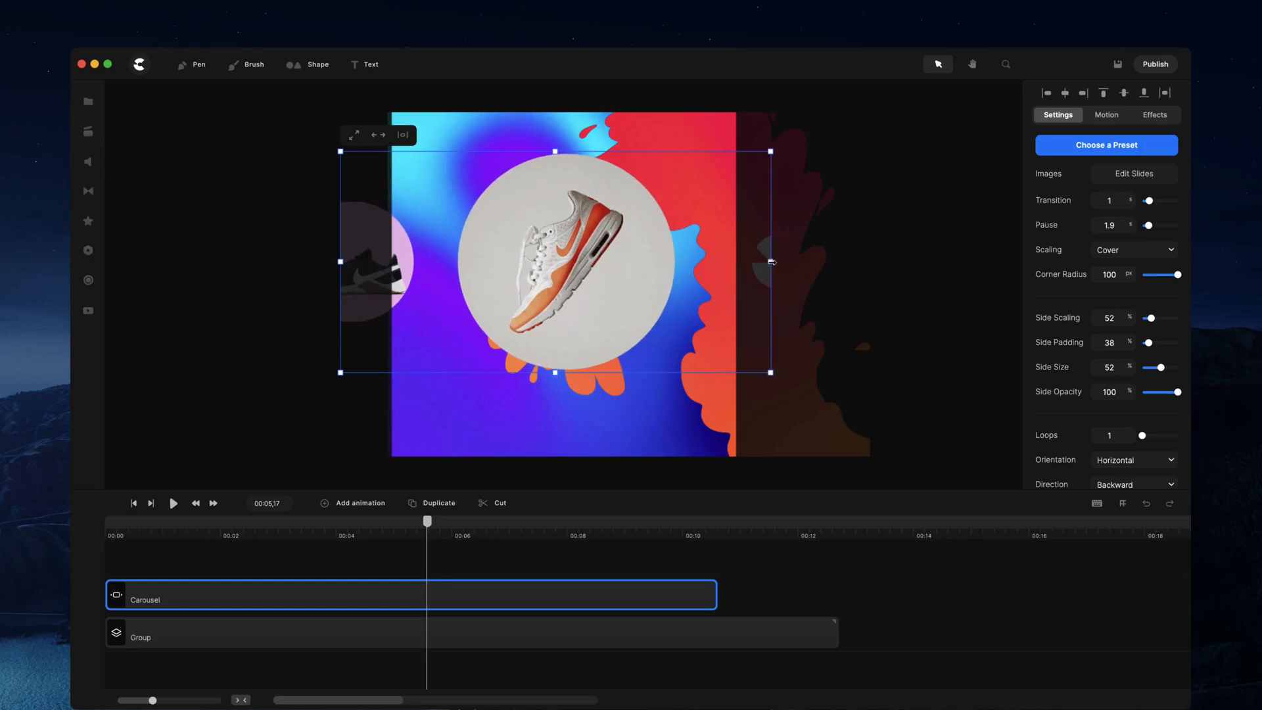
pyautogui.moveTo(1179, 275); pyautogui.dragTo(1155, 275)
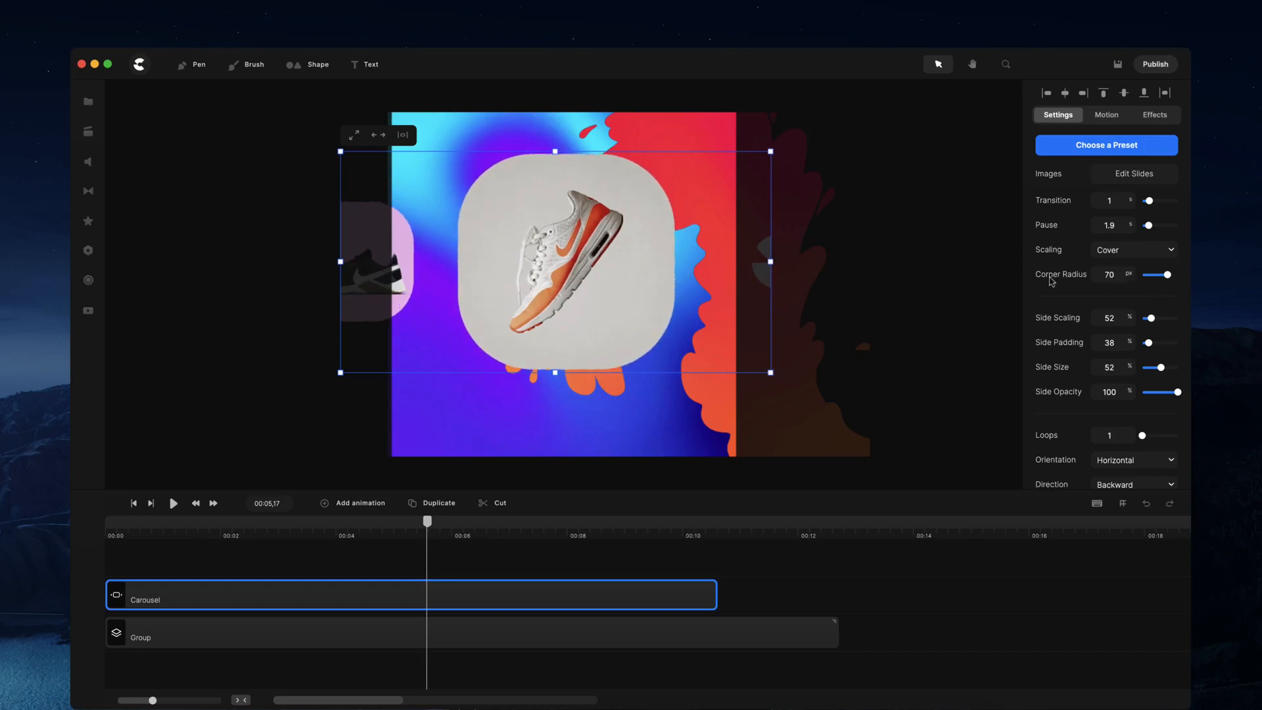
pyautogui.moveTo(1166, 274); pyautogui.dragTo(1152, 275)
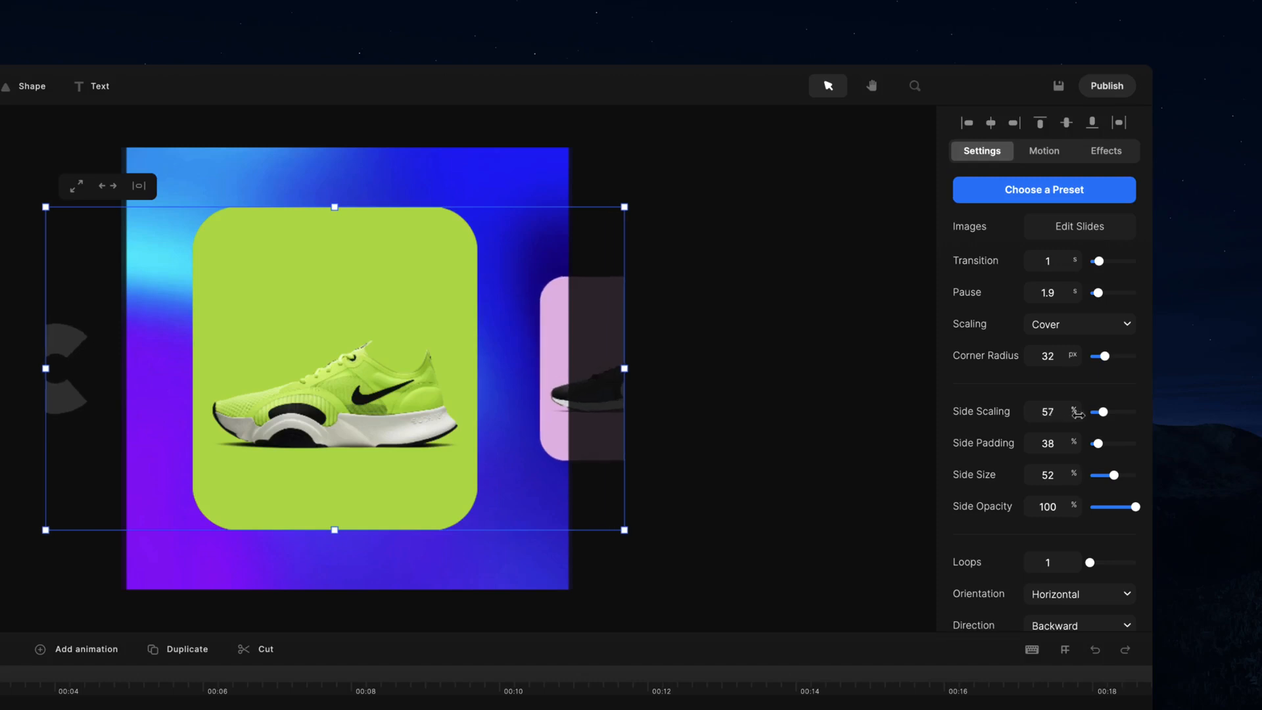
# Hide the side slides at 0% opacity with 55% scaling and 33% padding.
pyautogui.moveTo(1101, 412); pyautogui.dragTo(1126, 411)
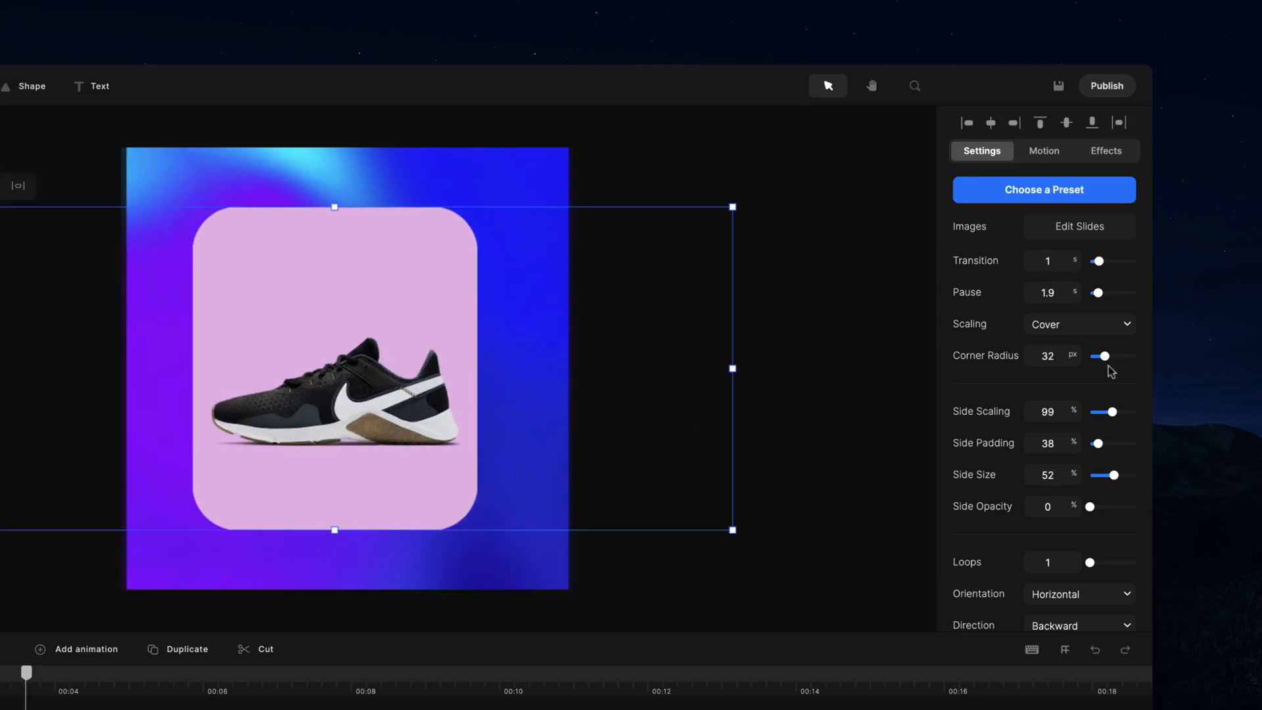
pyautogui.moveTo(1113, 412); pyautogui.dragTo(1101, 412)
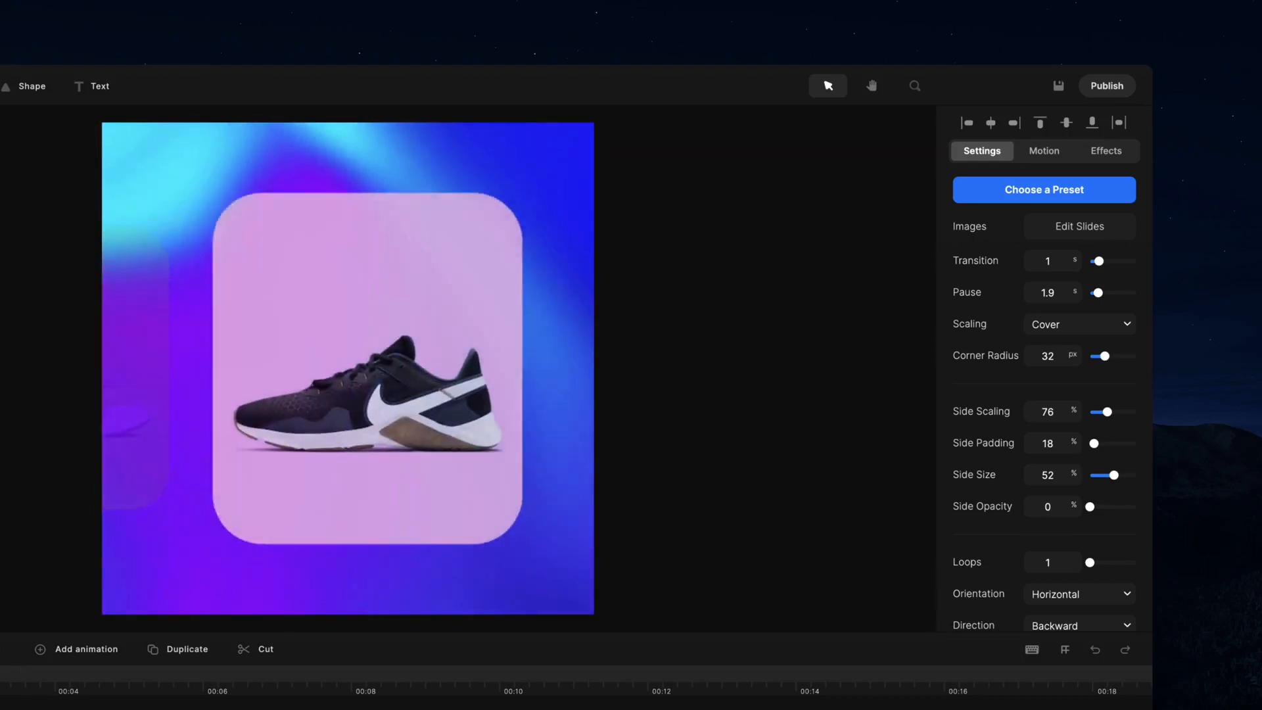
pyautogui.click(347, 366)
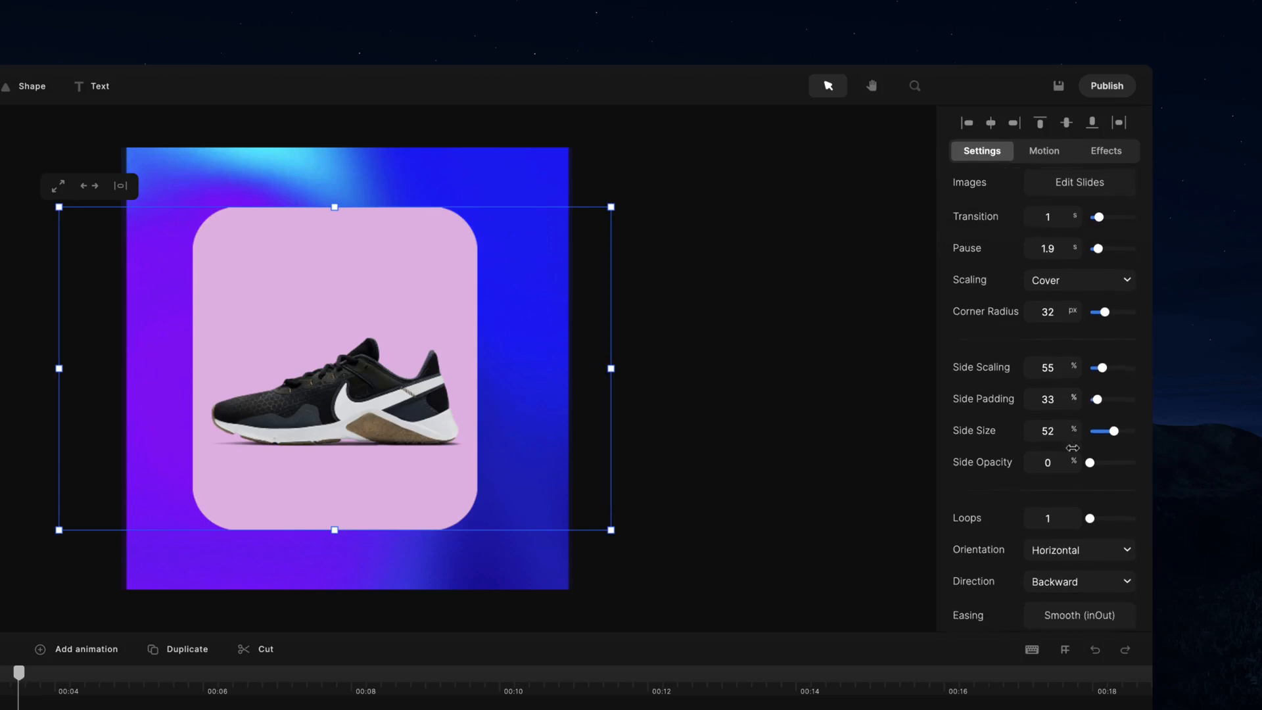
pyautogui.scroll(-3)
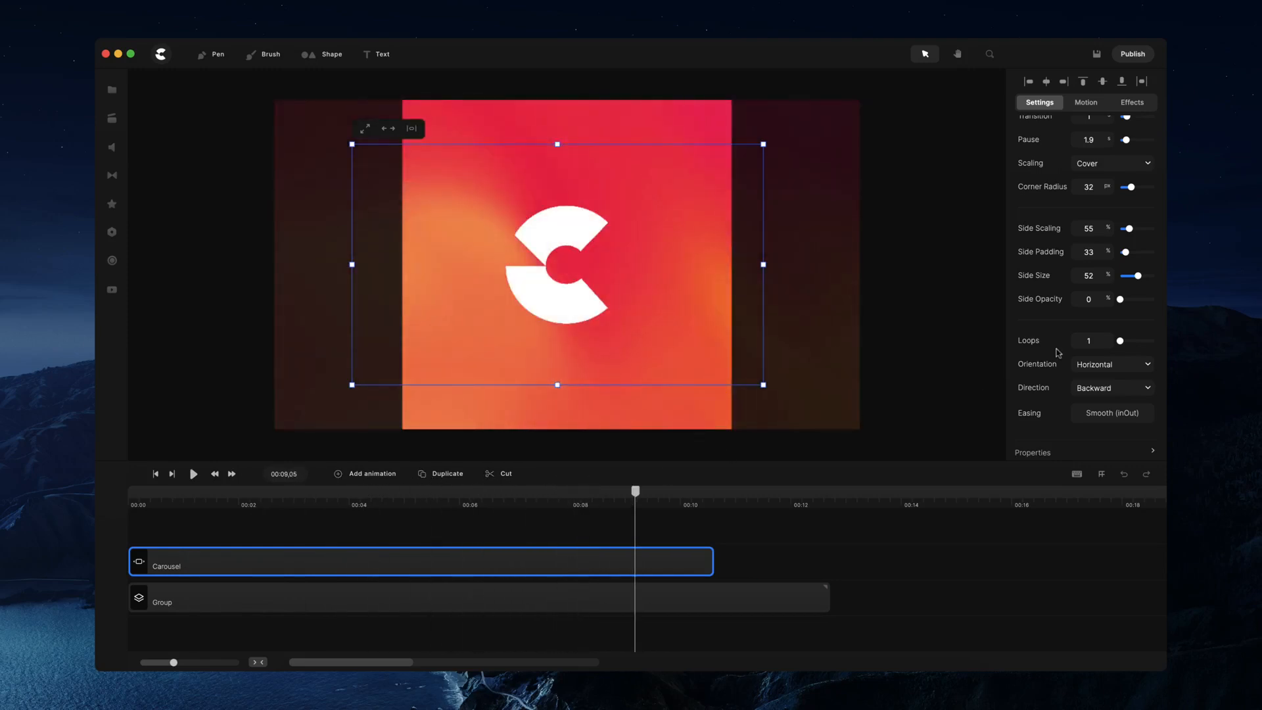
pyautogui.moveTo(1125, 340)
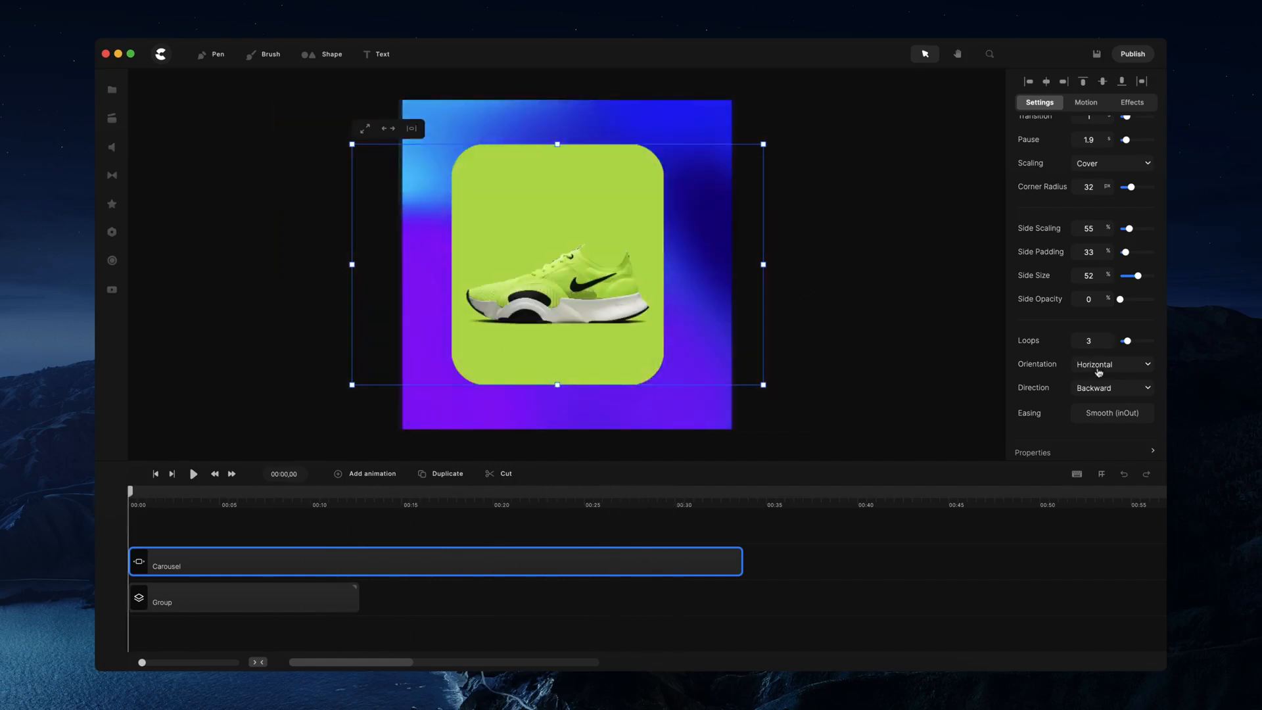
# Switch Orientation to Vertical and preview the vertical motion.
pyautogui.click(1113, 388)
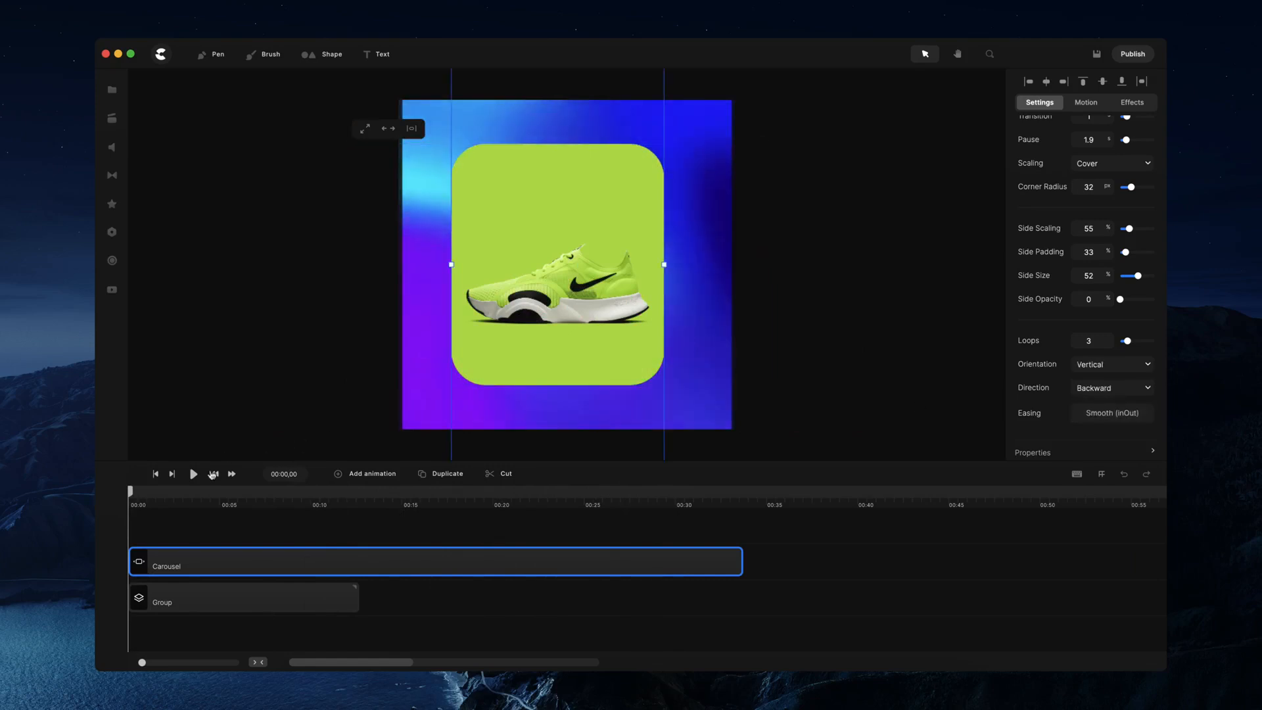
pyautogui.click(193, 473)
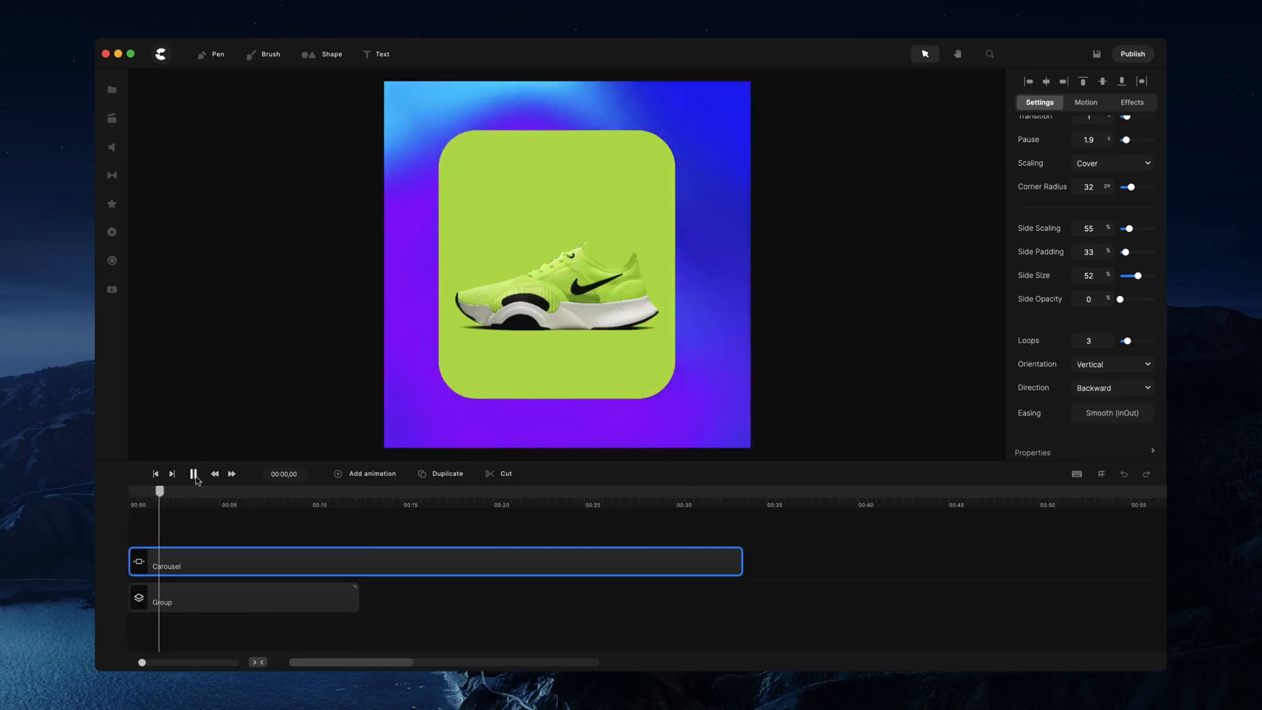
pyautogui.click(193, 473)
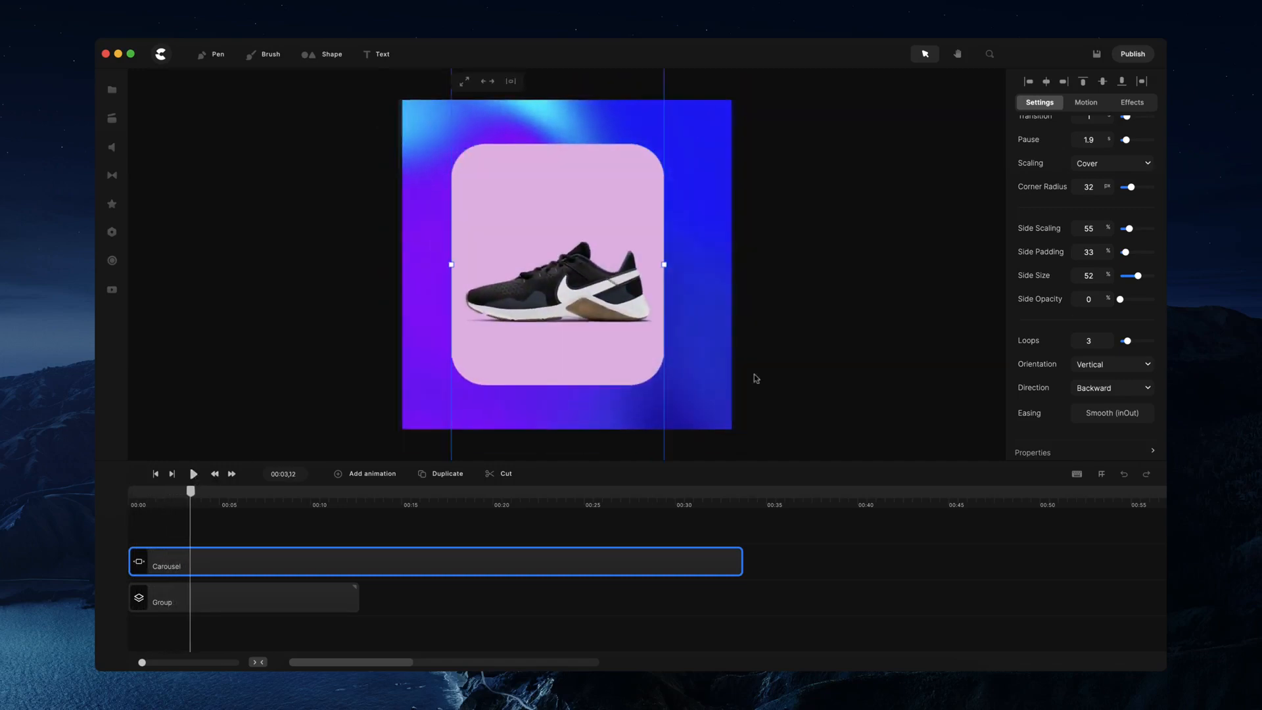
# Set Direction to Forward and preview the playback.
pyautogui.click(1111, 387)
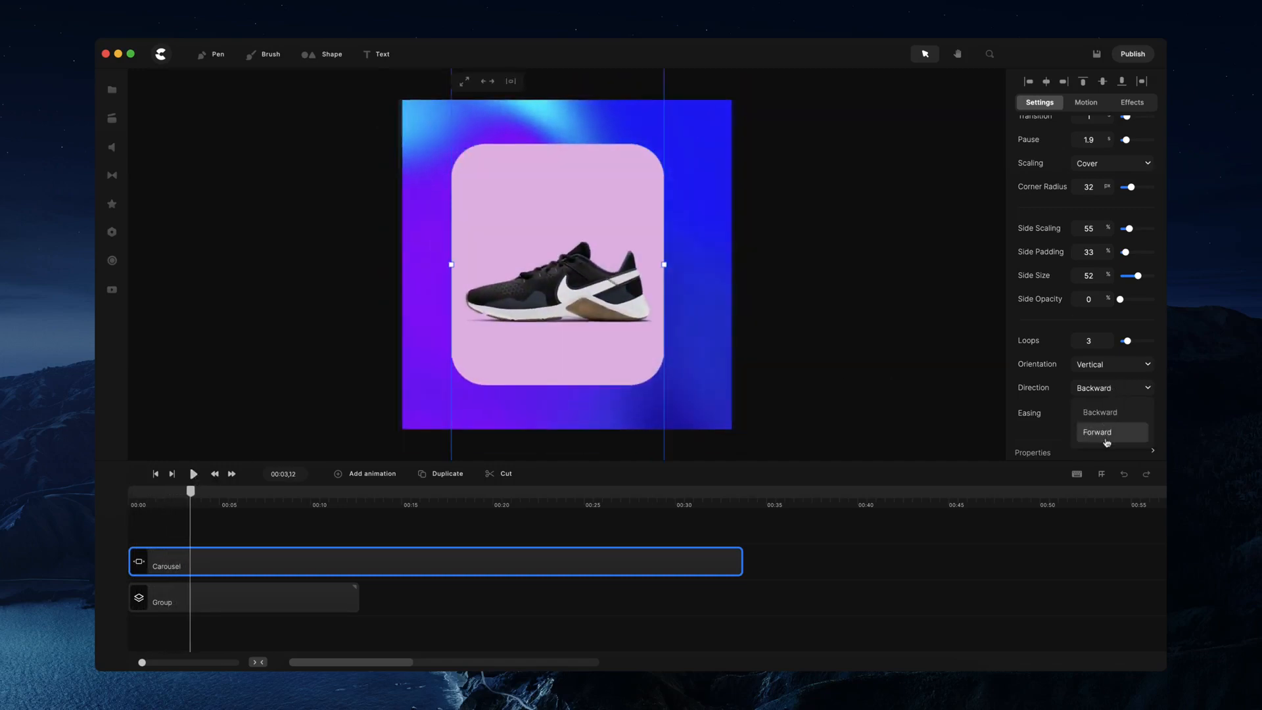
pyautogui.click(1097, 432)
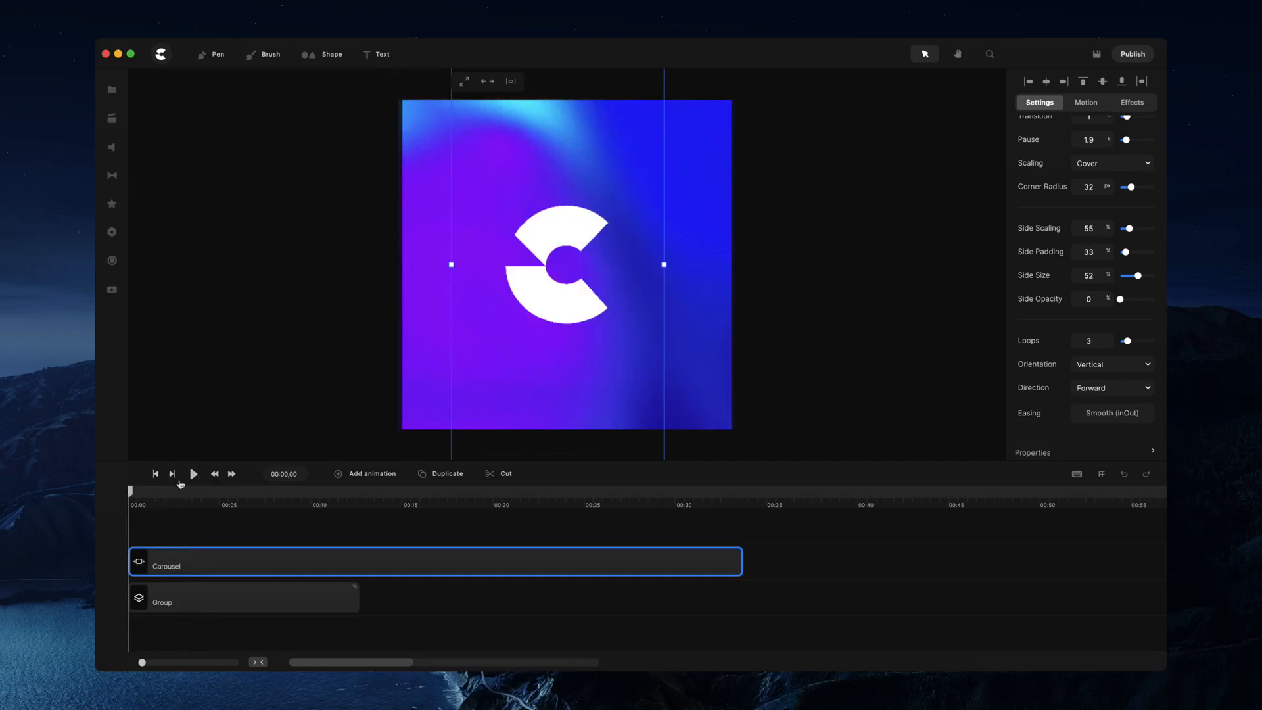
pyautogui.click(193, 473)
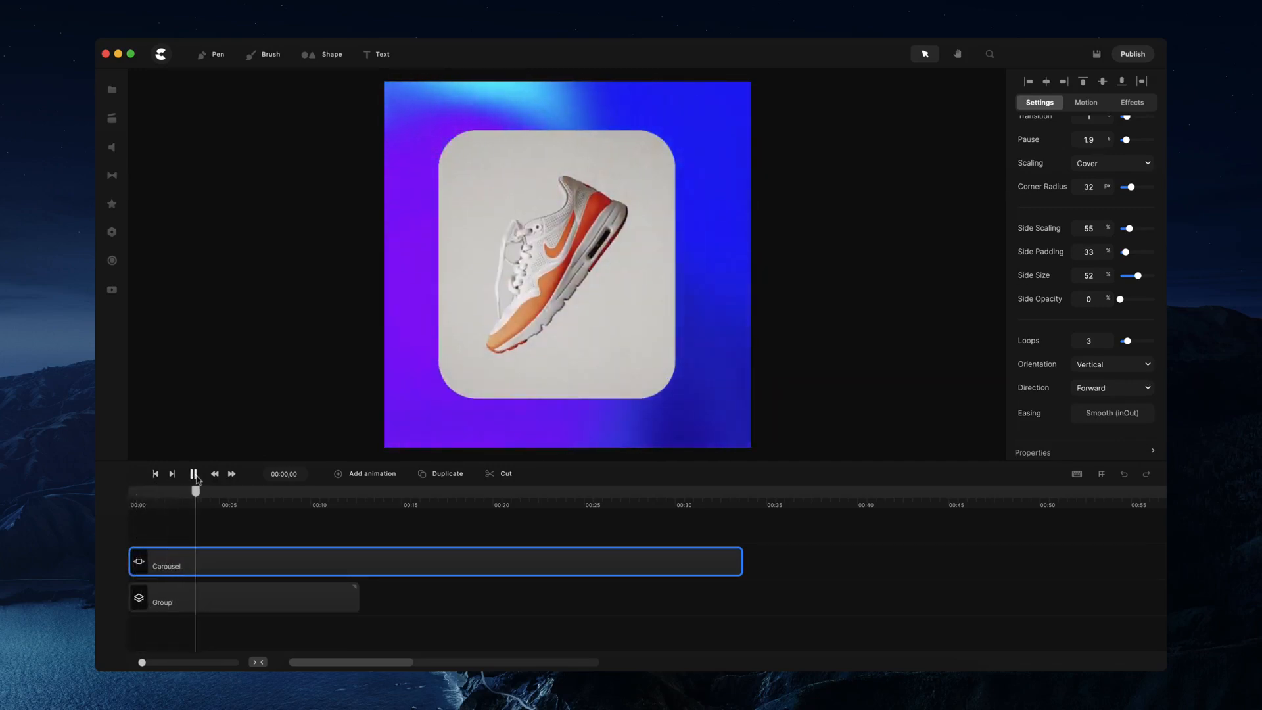
pyautogui.click(194, 474)
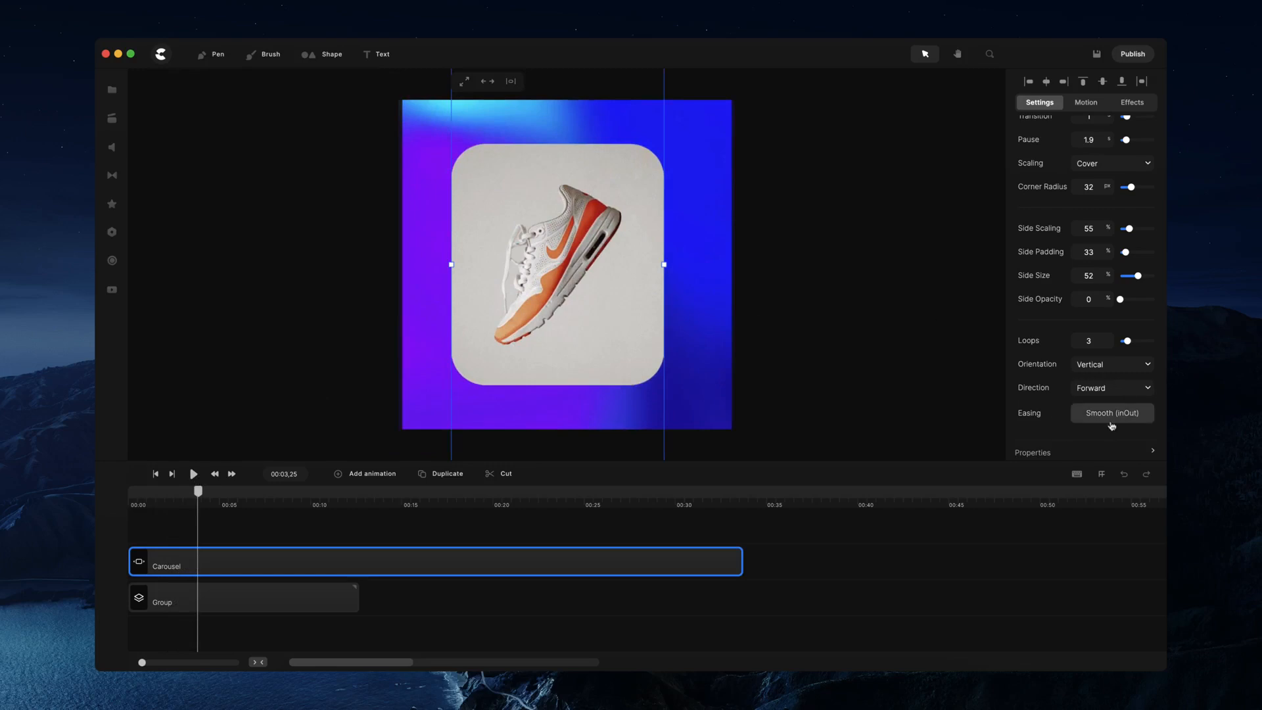
# Switch the carousel transitions to Linear easing with a 0 s pause, then preview and confirm.
pyautogui.click(1111, 412)
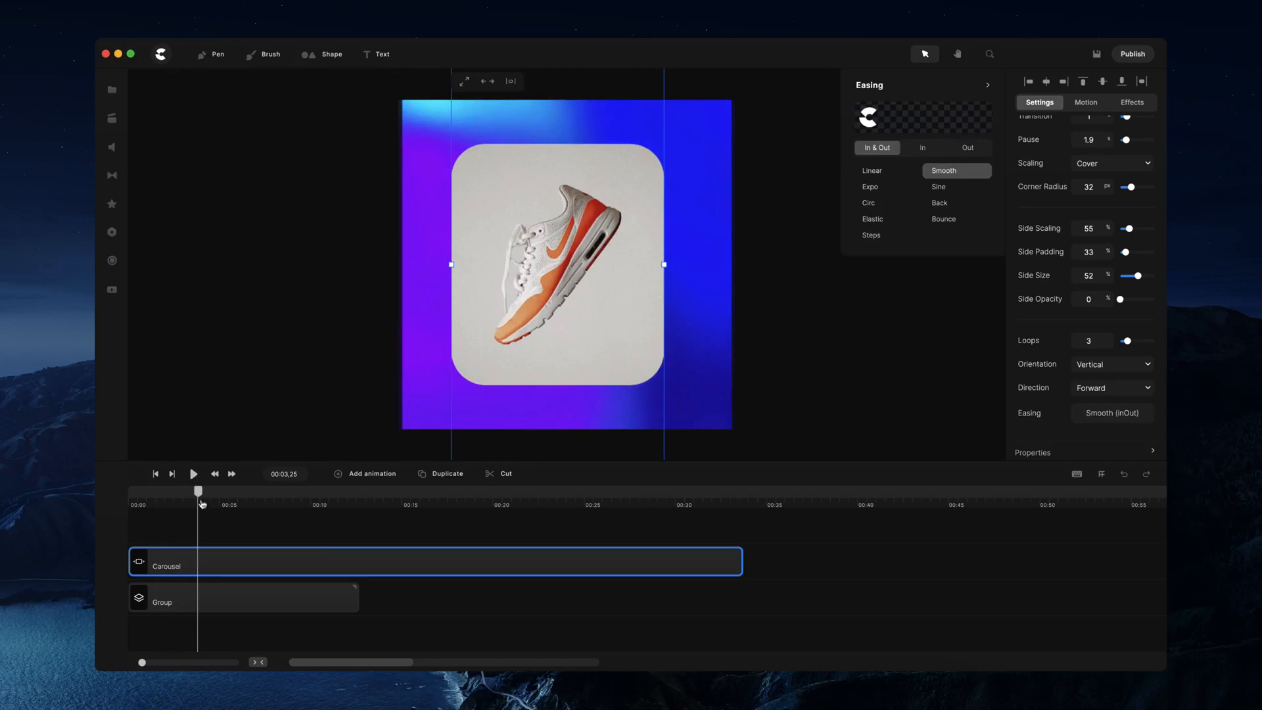
pyautogui.moveTo(199, 491); pyautogui.dragTo(175, 491)
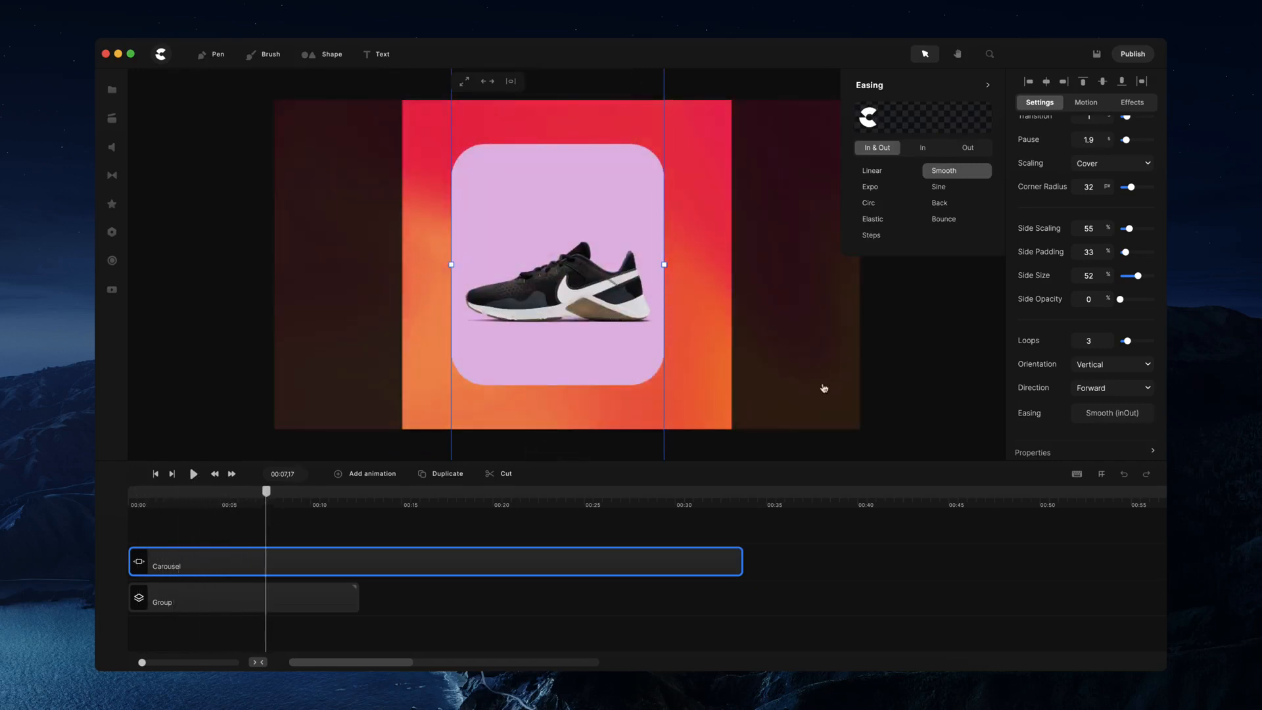
pyautogui.click(872, 170)
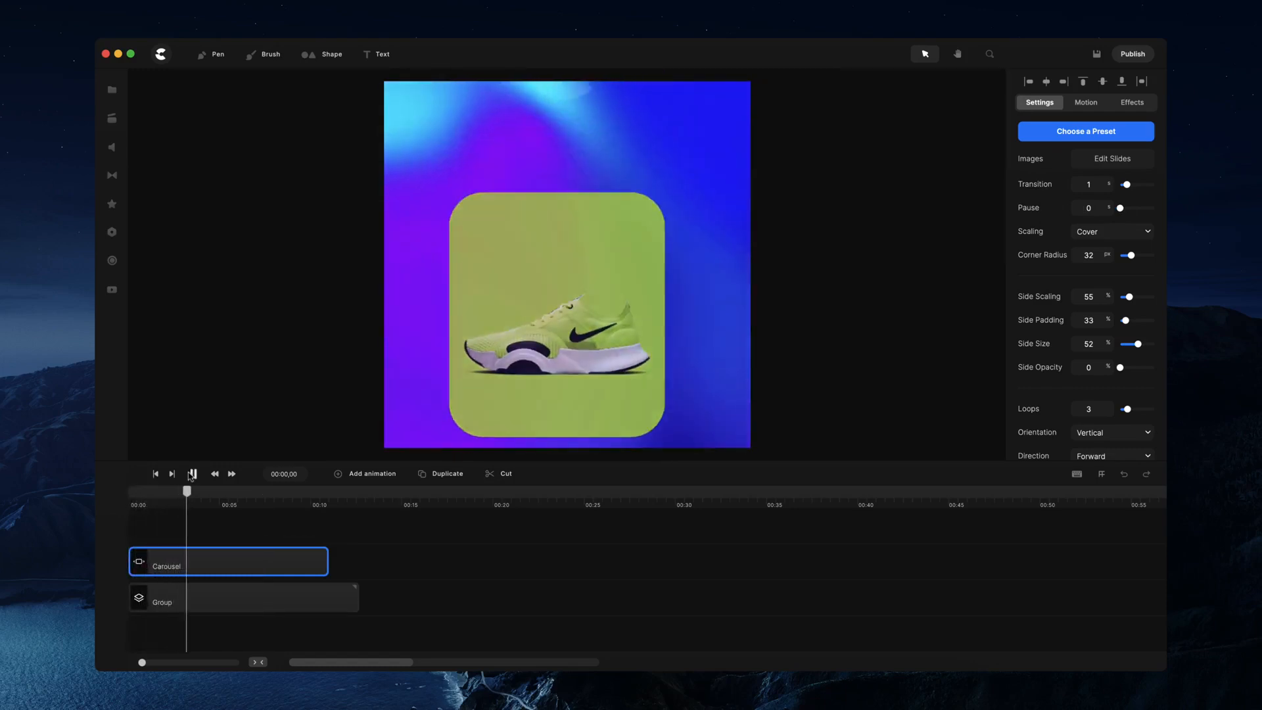
pyautogui.click(192, 473)
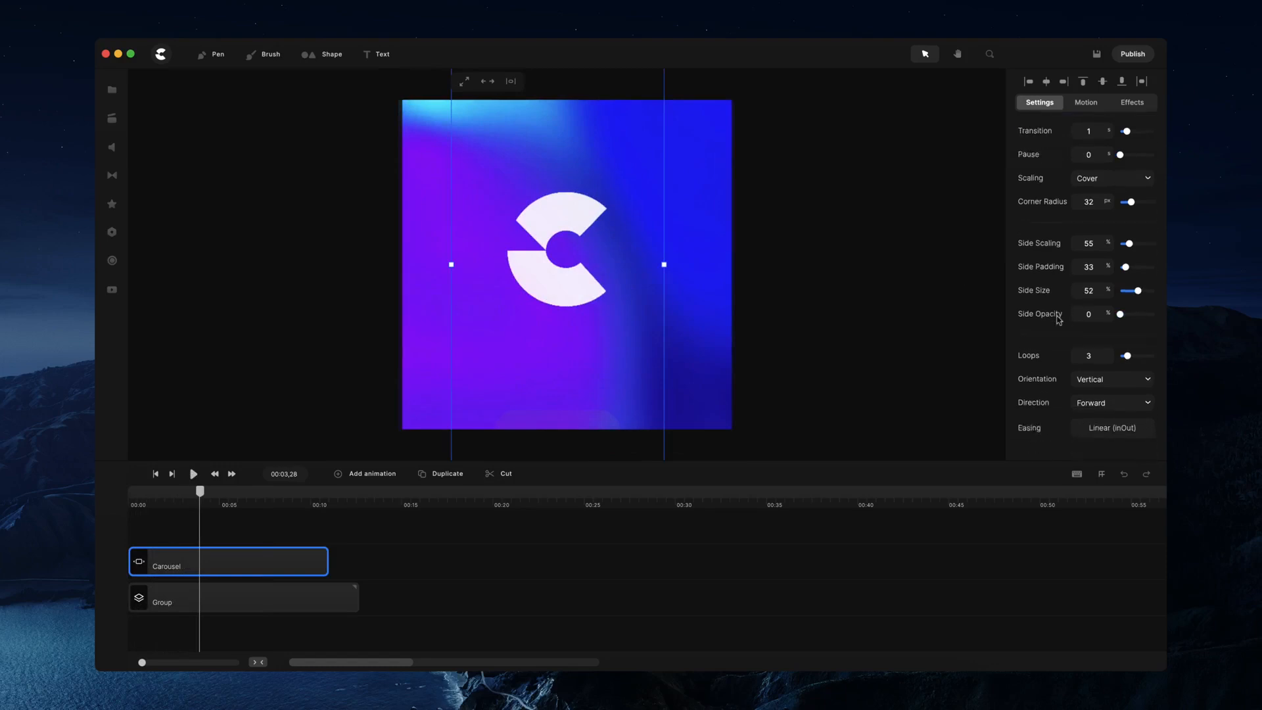
pyautogui.click(1112, 428)
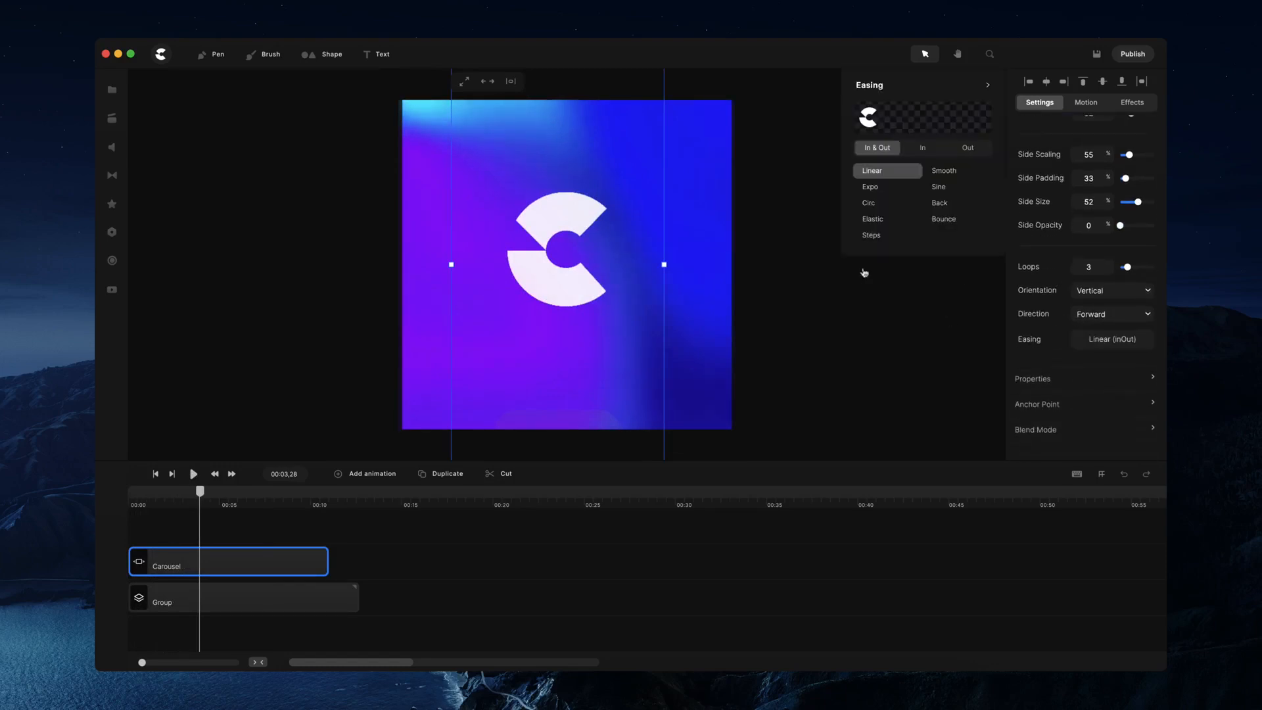
pyautogui.moveTo(548, 211)
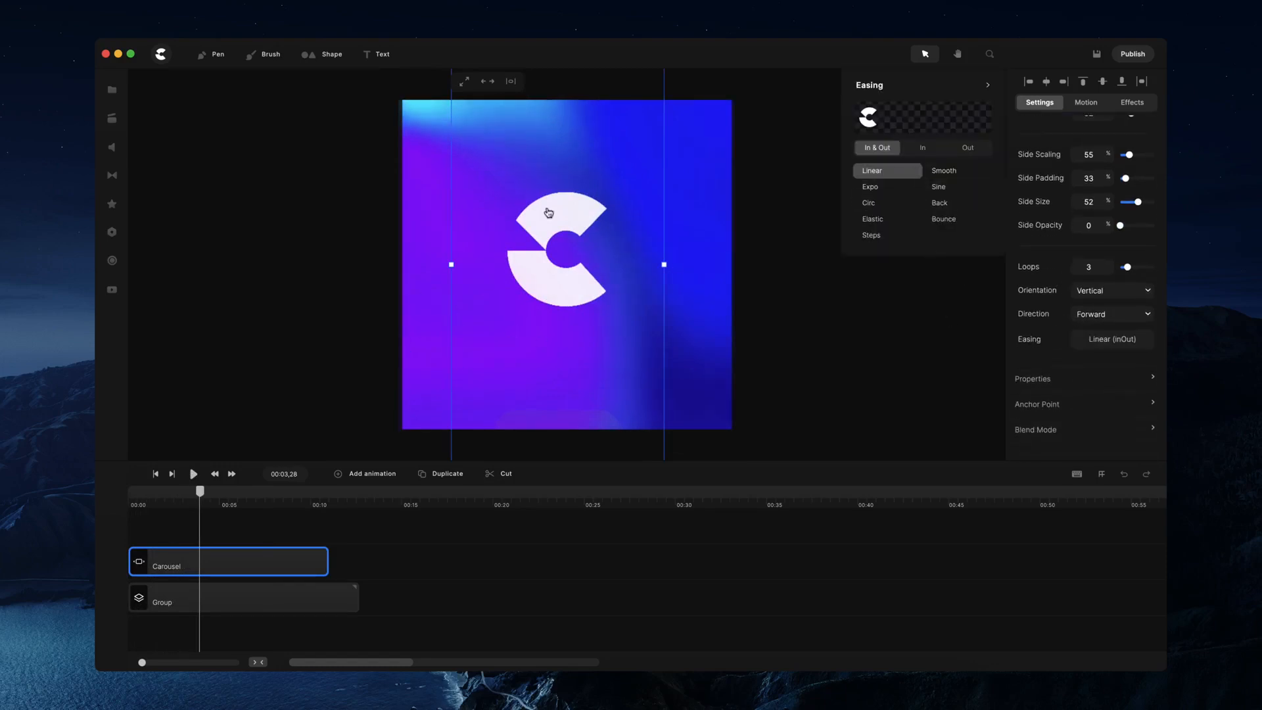